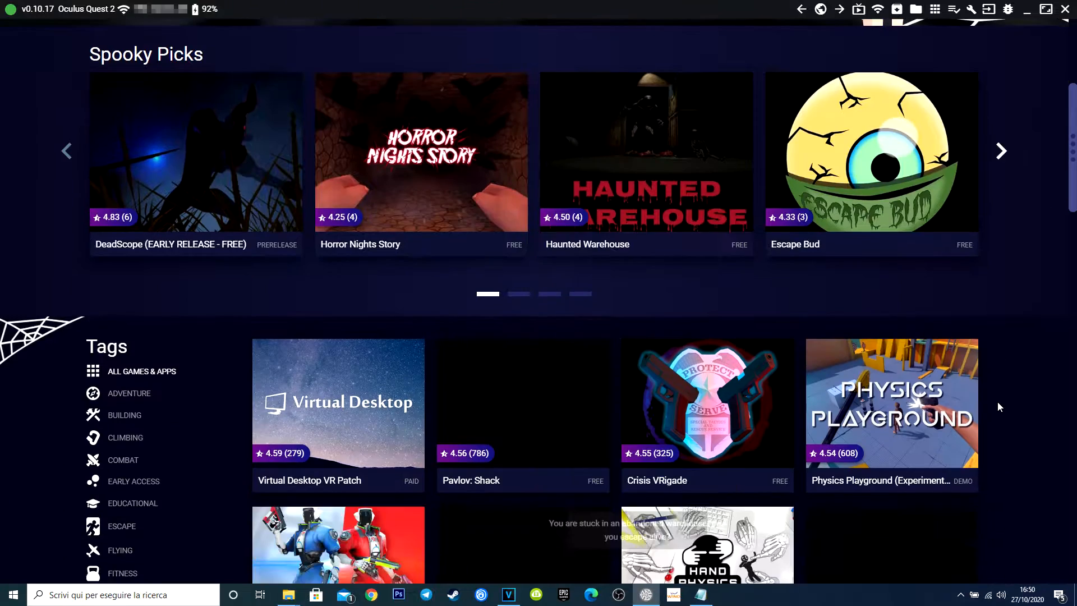
- Begin a new developer organization with the legal name 'Your name here'
scroll(down, 3)
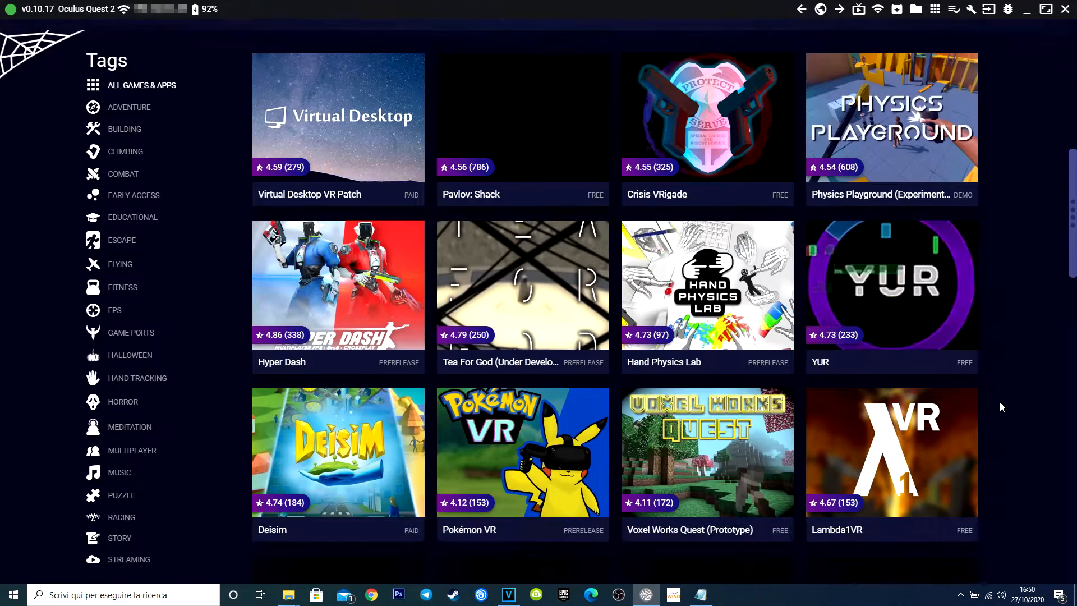
scroll(down, 3)
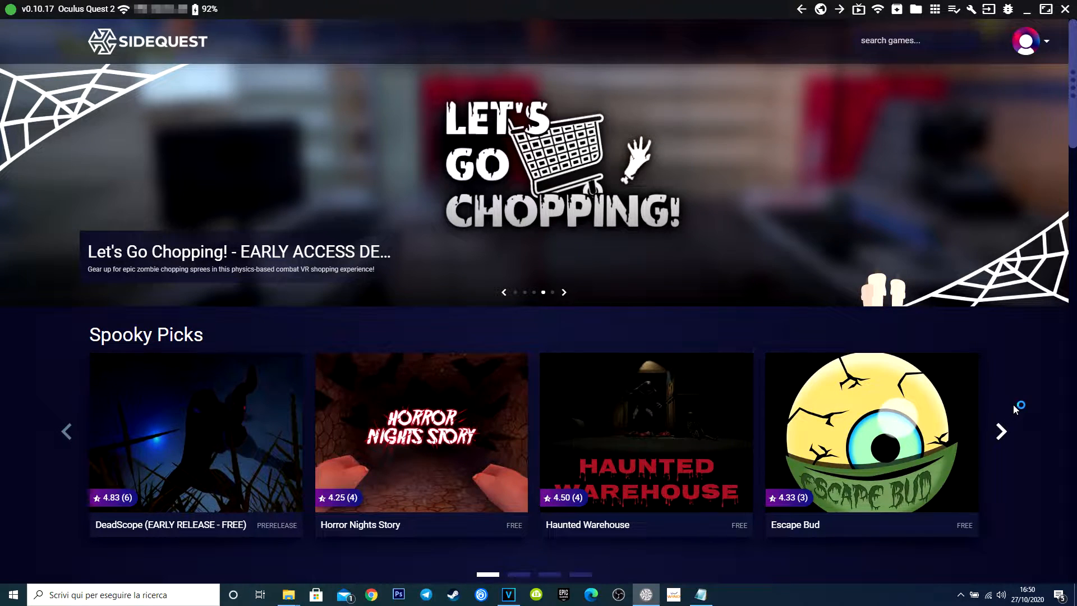
scroll(down, 3)
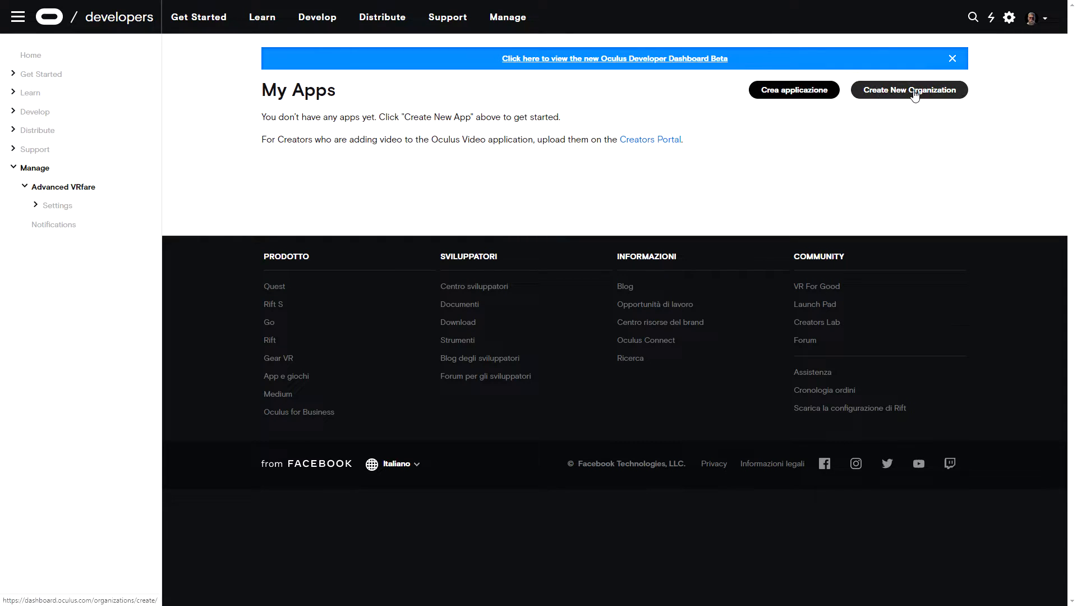
click(908, 90)
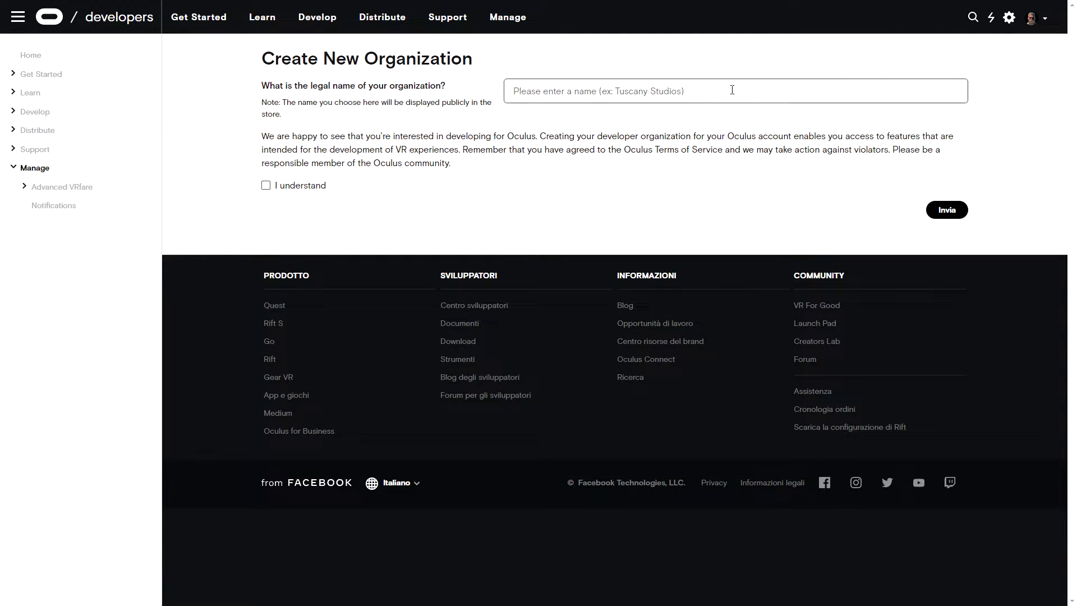
text(Your)
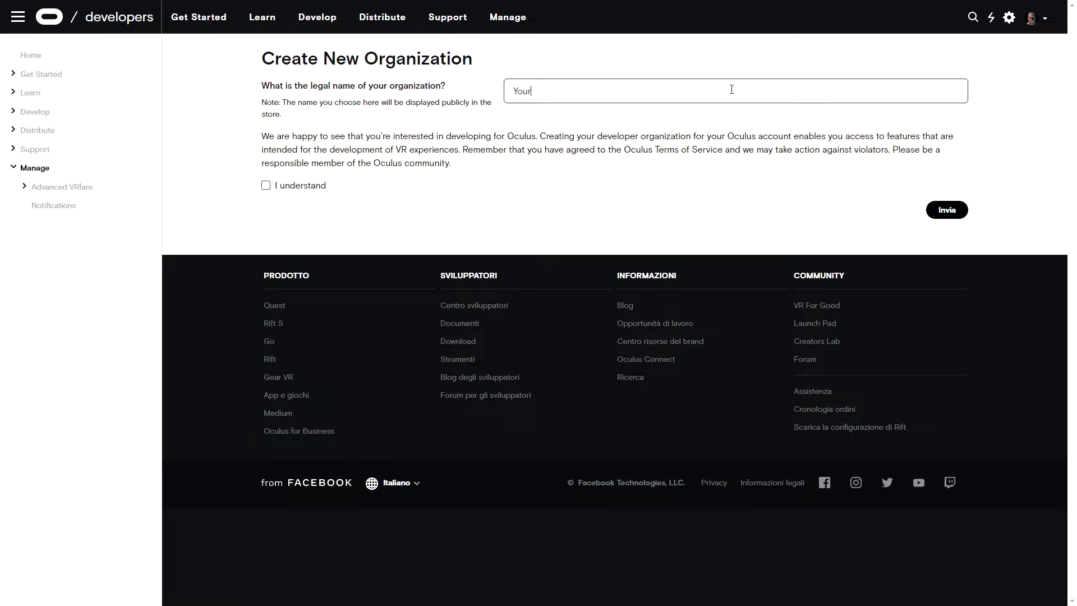
text(name here)
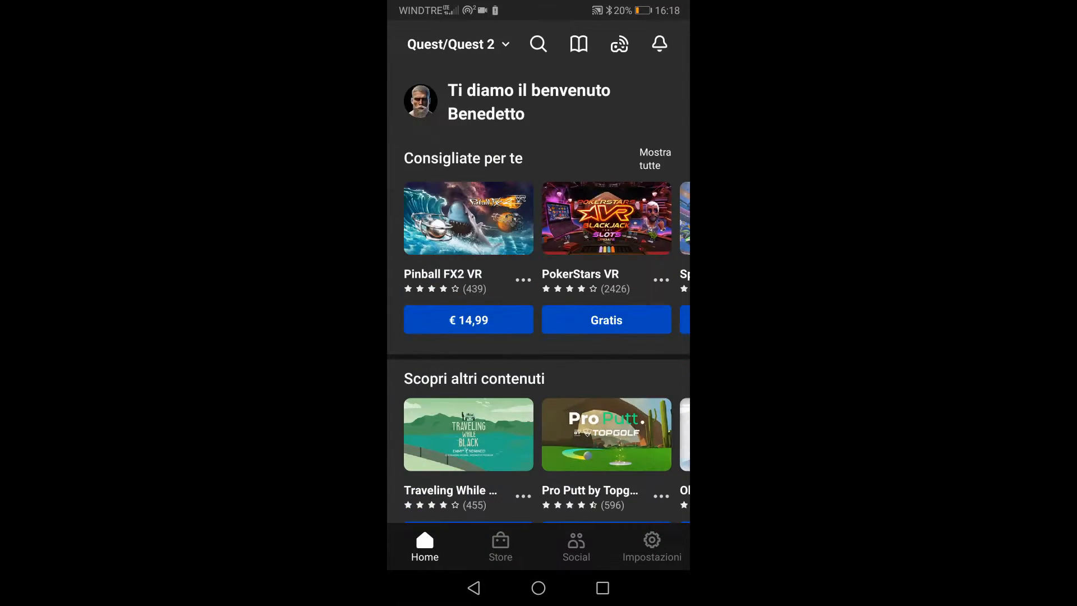
- Expand the Oculus Quest 2 entry under Impostazioni in the Oculus app
click(651, 546)
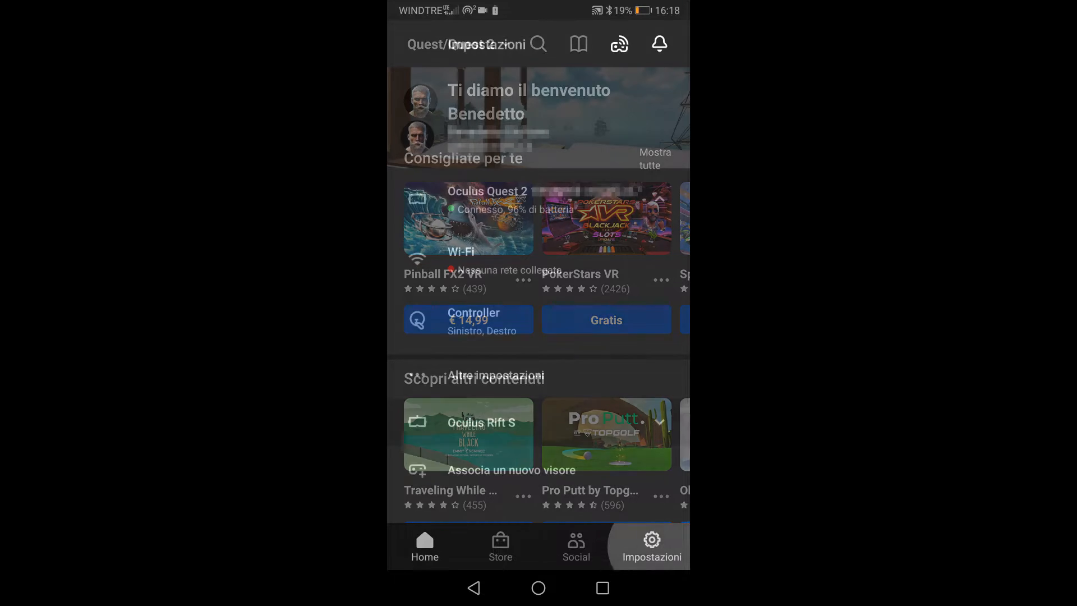
click(651, 546)
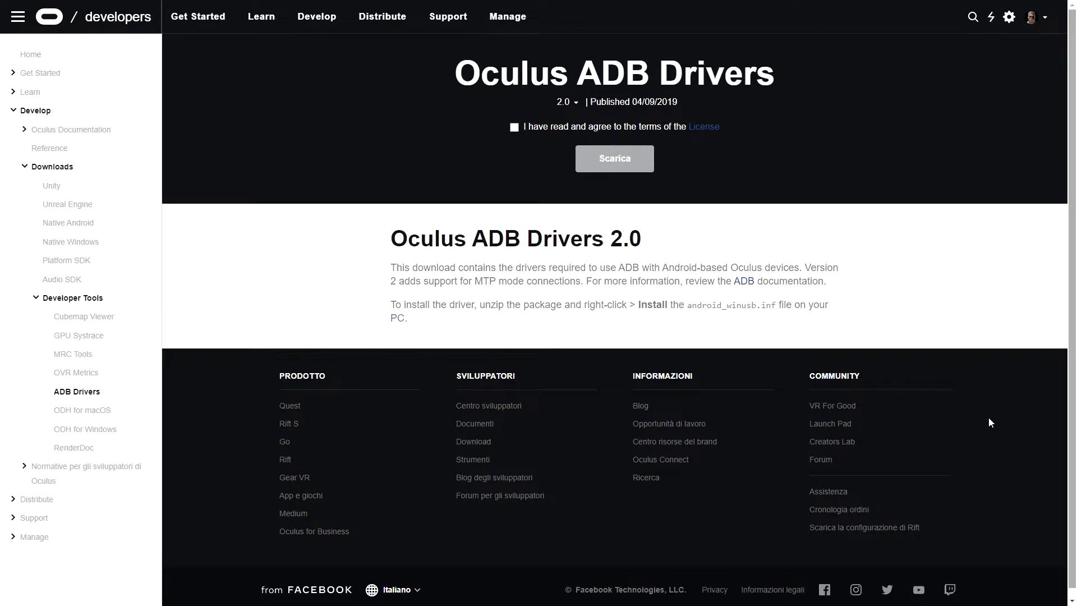
- Tick the Oculus ADB Drivers 2.0 license agreement checkbox to enable Scarica
click(514, 128)
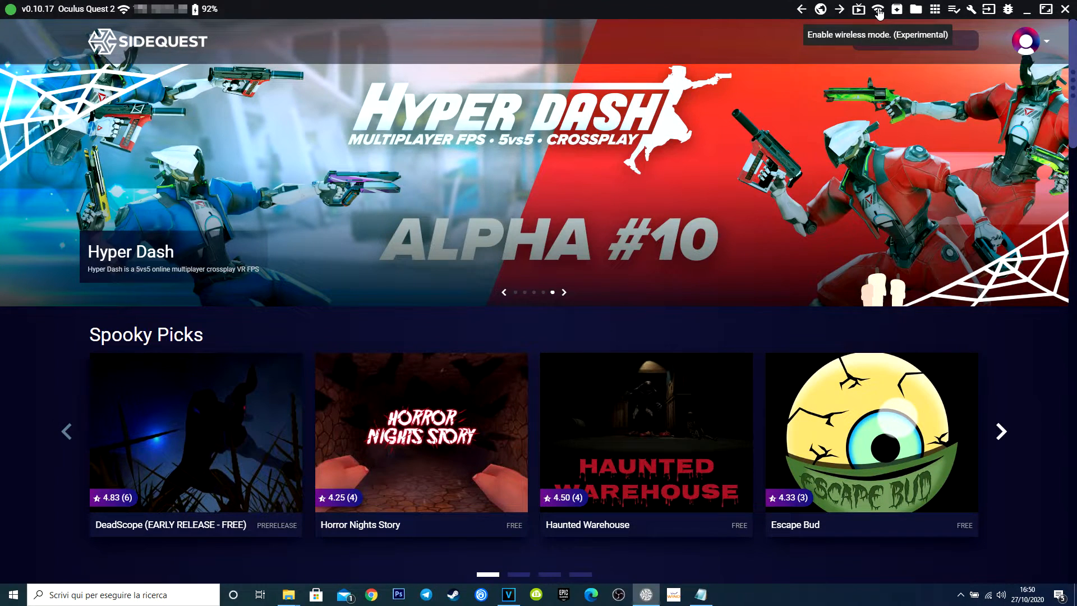
- Connect SideQuest to the Quest 2 over Wi-Fi from the Wireless dialog
click(878, 9)
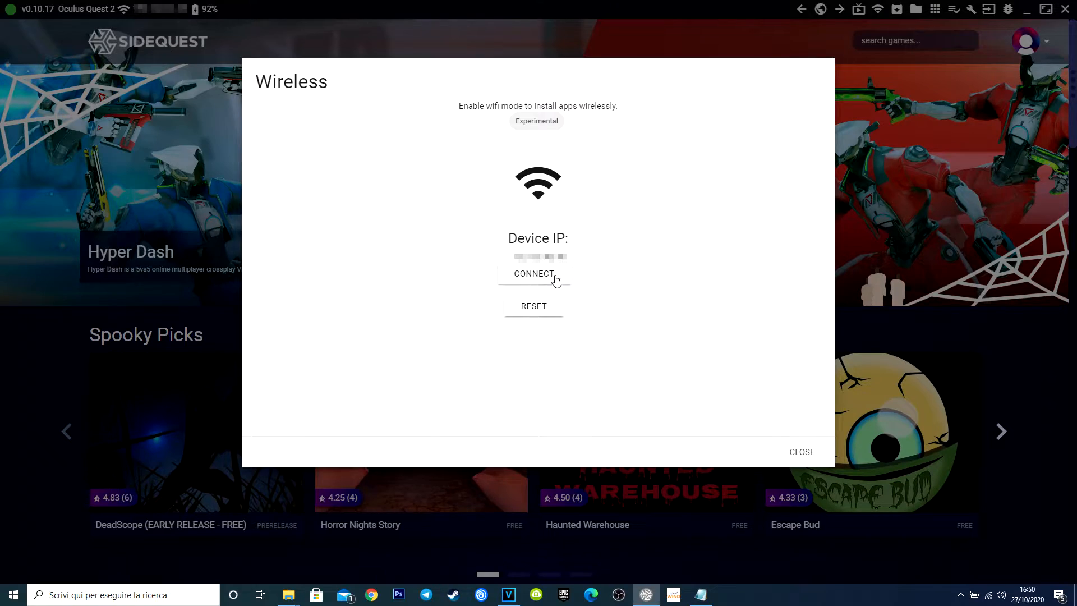
click(533, 273)
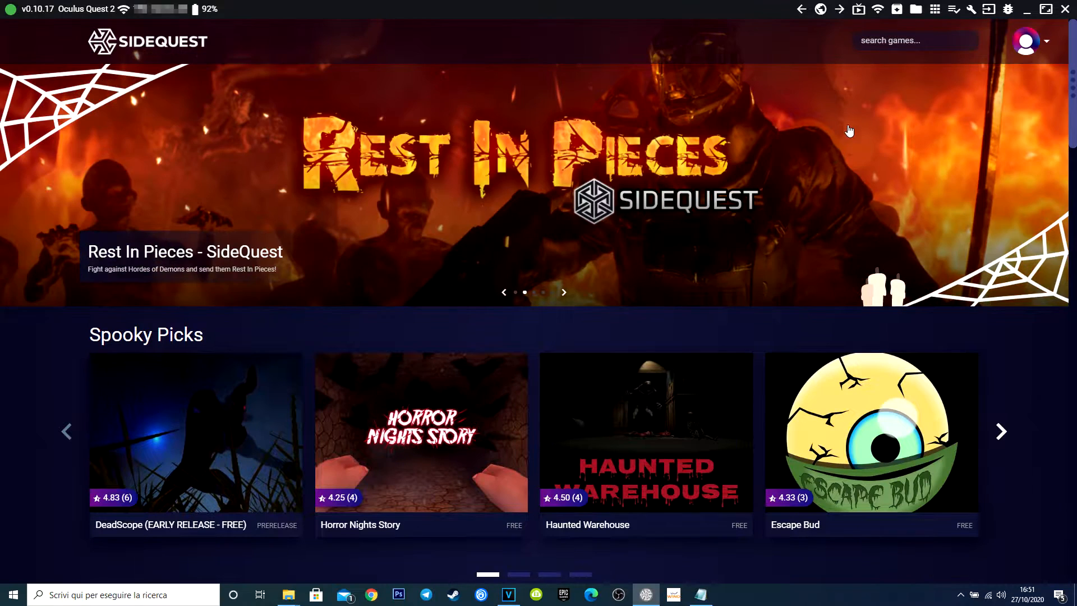
mouse_move(897, 9)
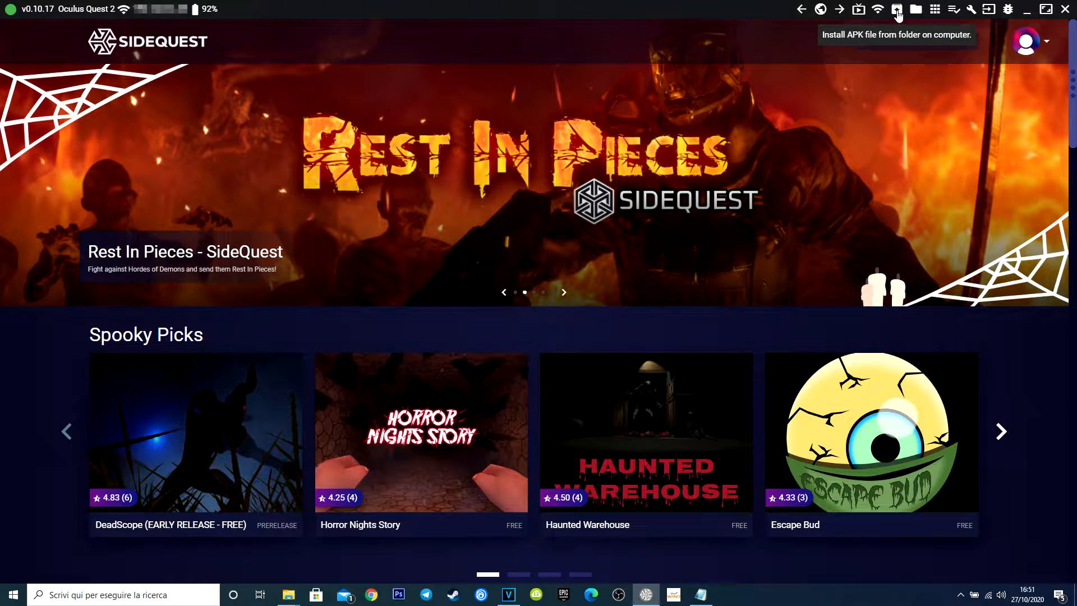
click(897, 9)
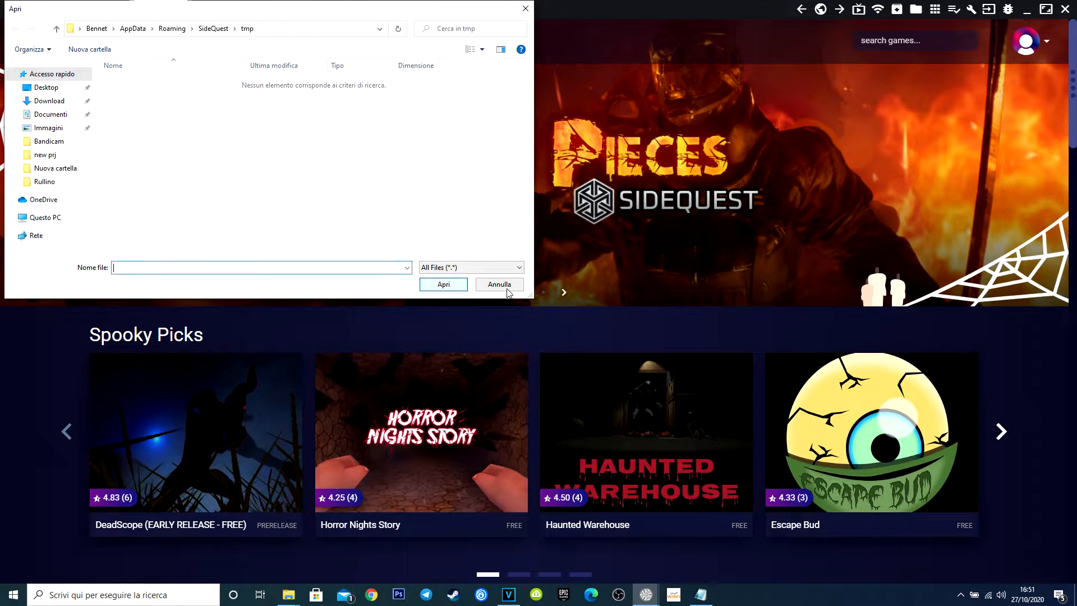
click(499, 284)
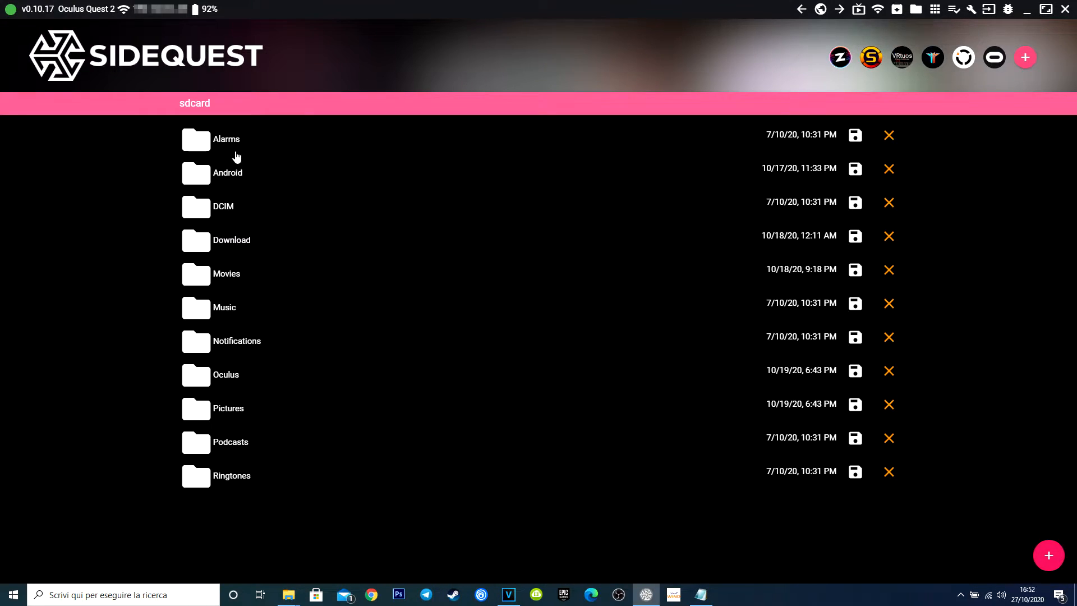
mouse_move(201, 178)
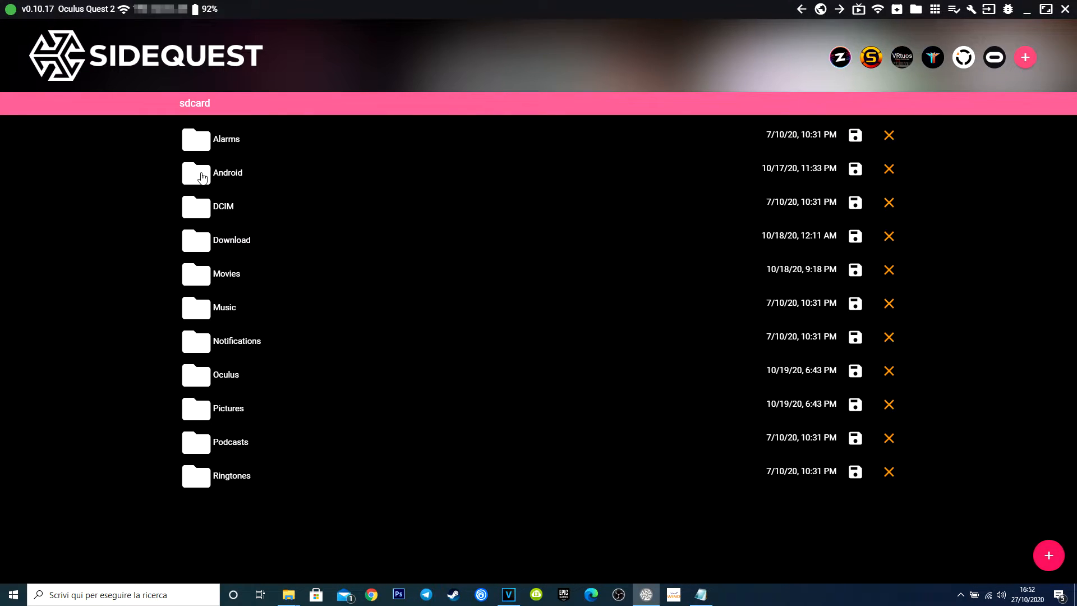
mouse_move(655, 282)
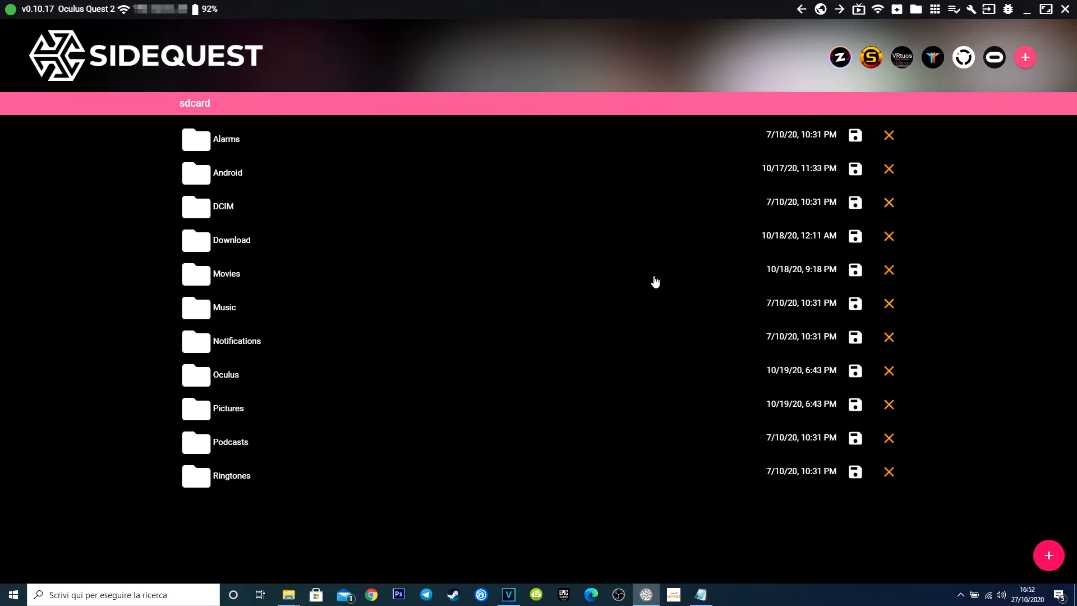
mouse_move(838, 452)
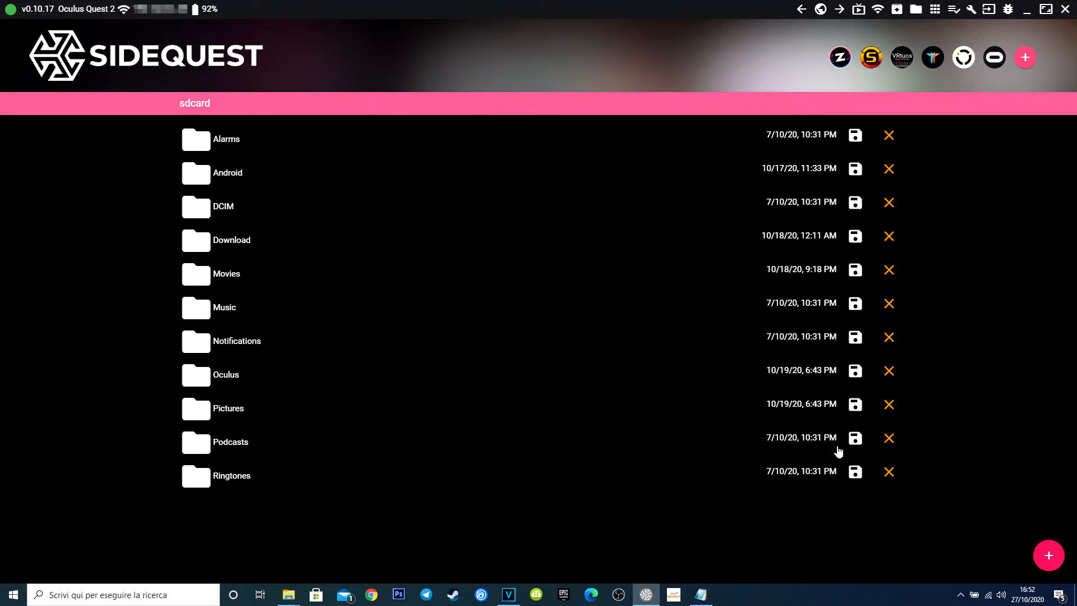
mouse_move(936, 43)
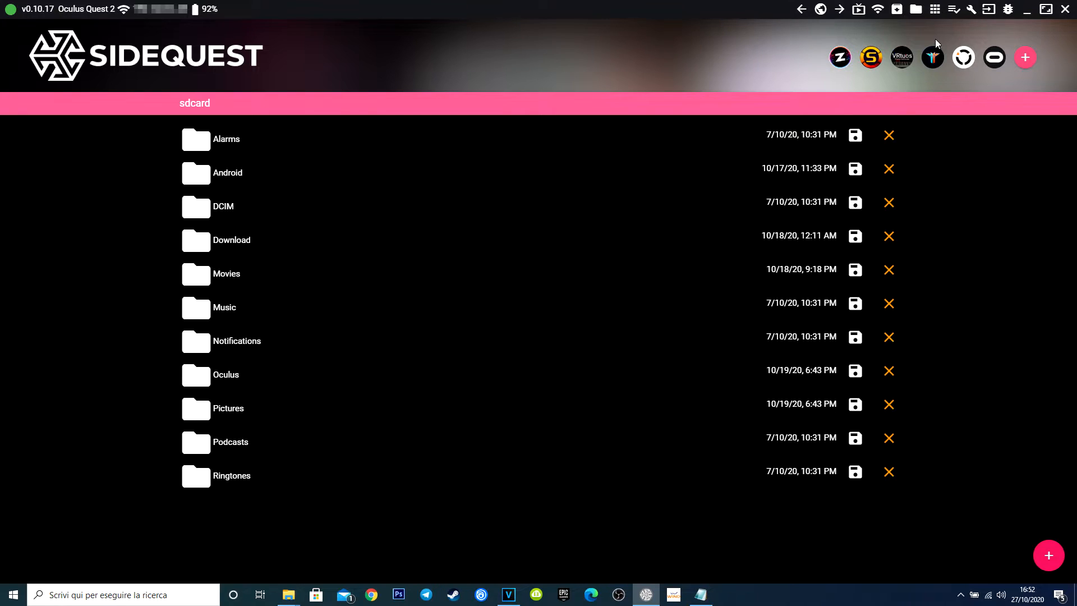
- Show the Currently Installed Apps list for the Quest 2 headset
click(963, 57)
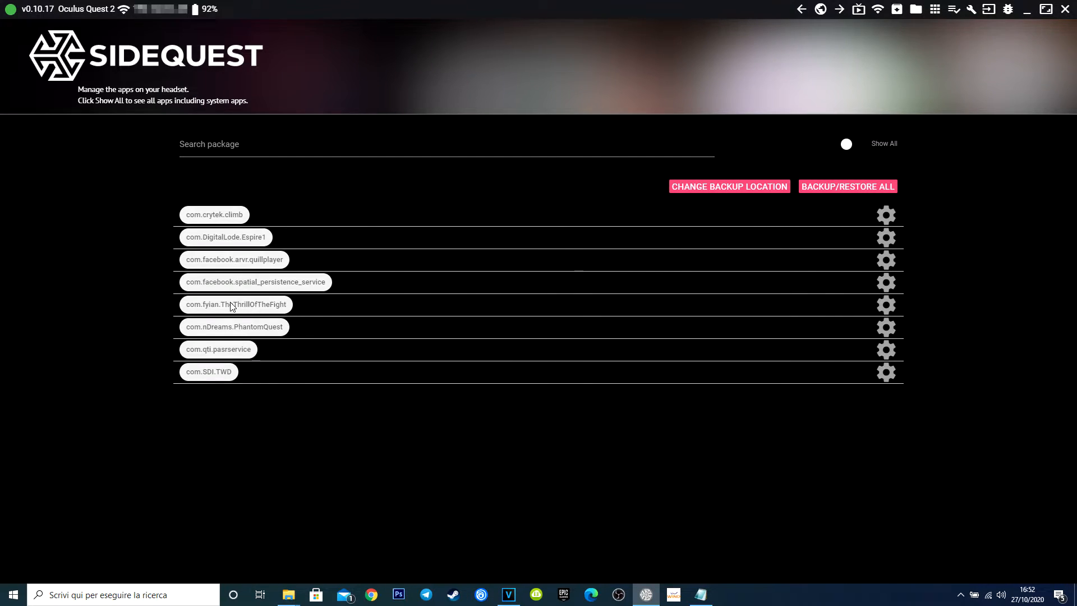
mouse_move(204, 282)
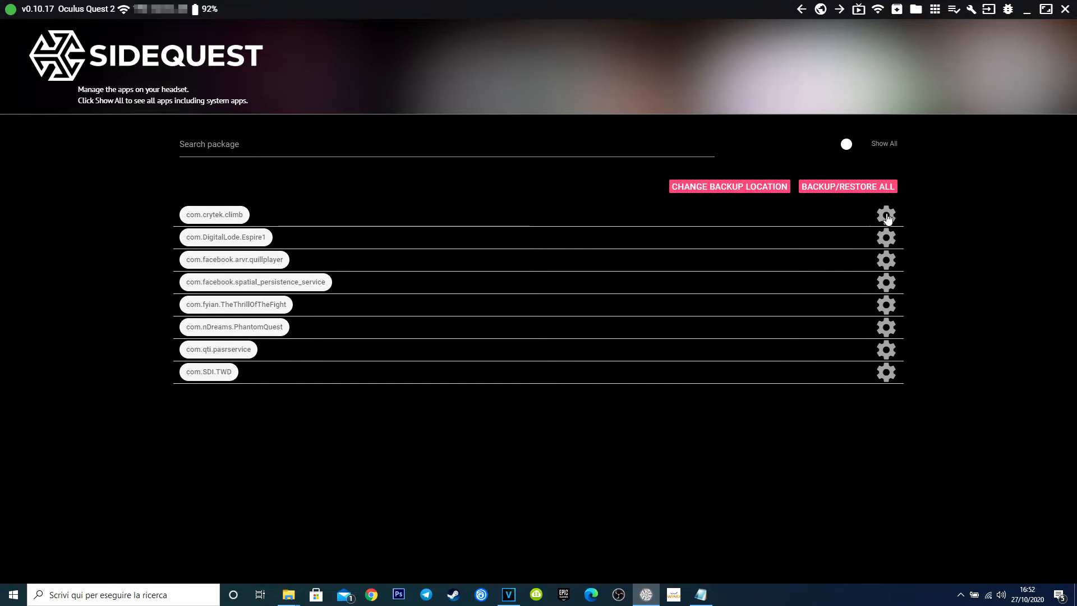
click(886, 215)
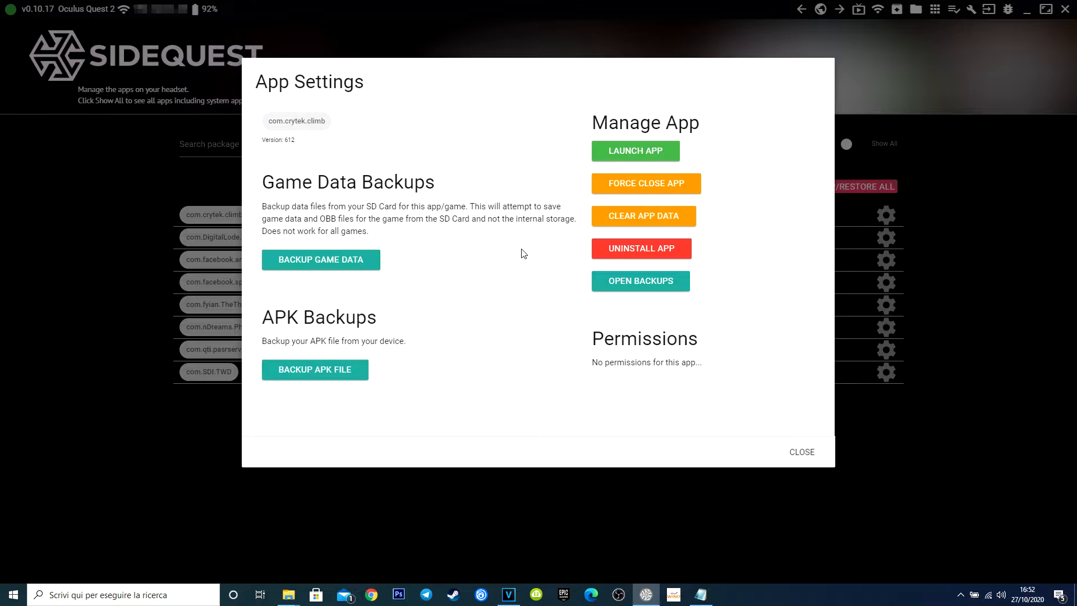
click(802, 452)
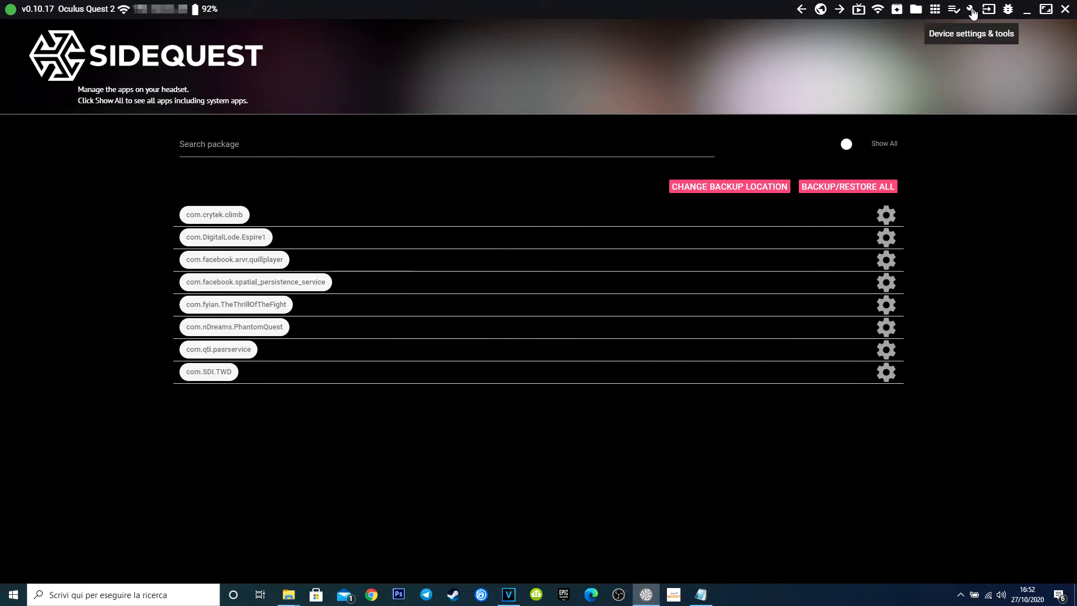
click(971, 9)
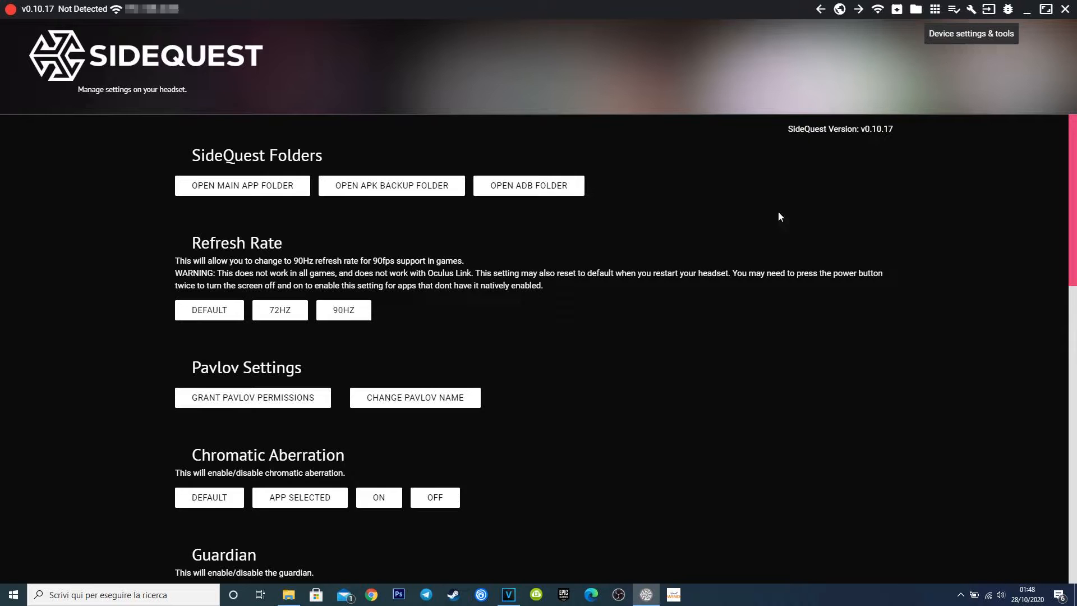
mouse_move(161, 221)
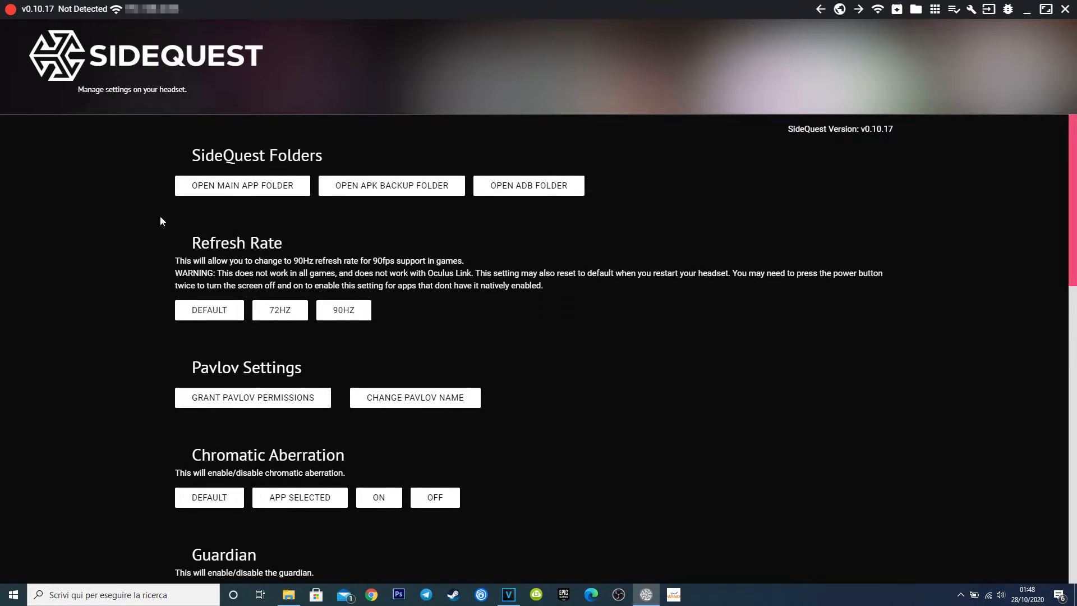
scroll(down, 3)
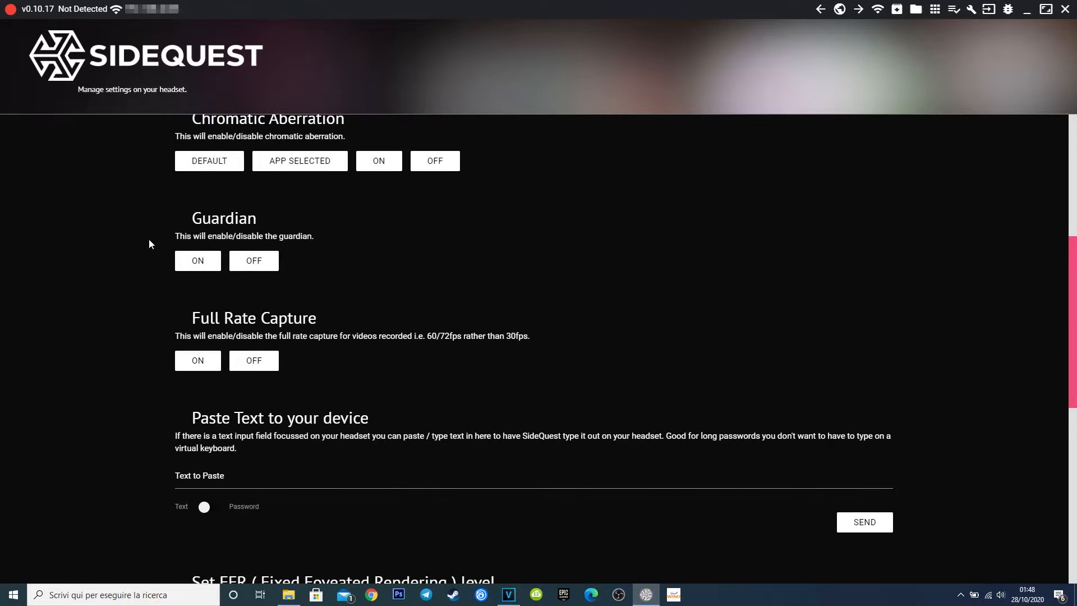
scroll(down, 3)
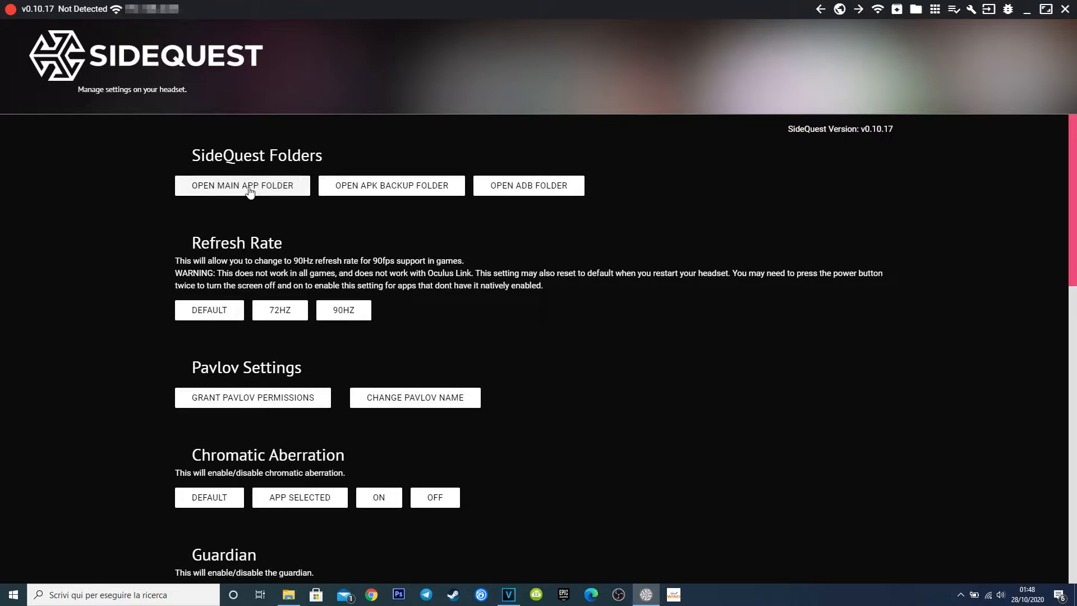
mouse_move(303, 257)
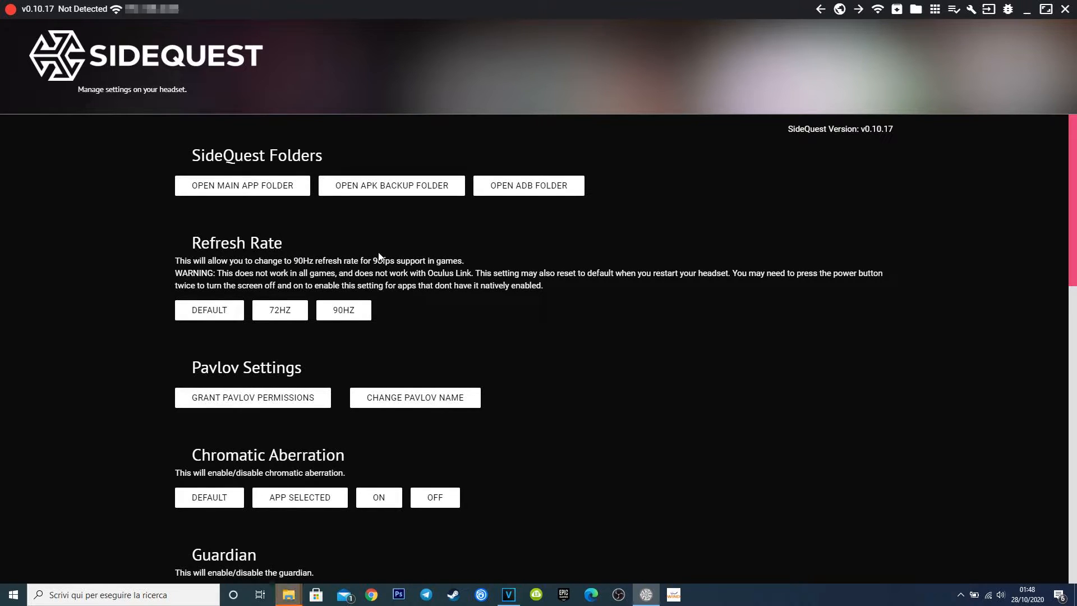
mouse_move(263, 231)
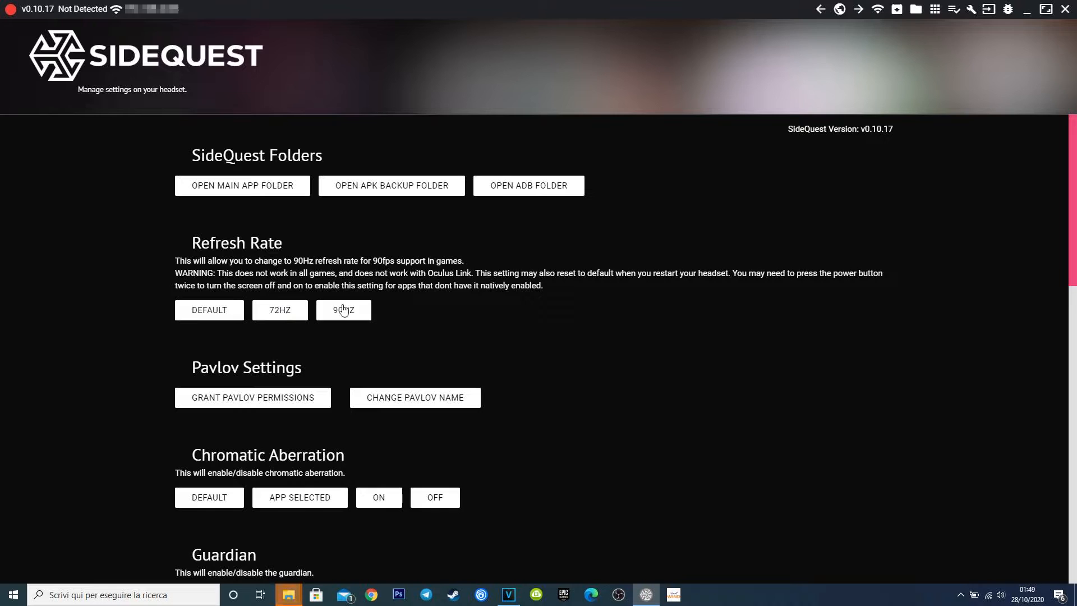
mouse_move(296, 321)
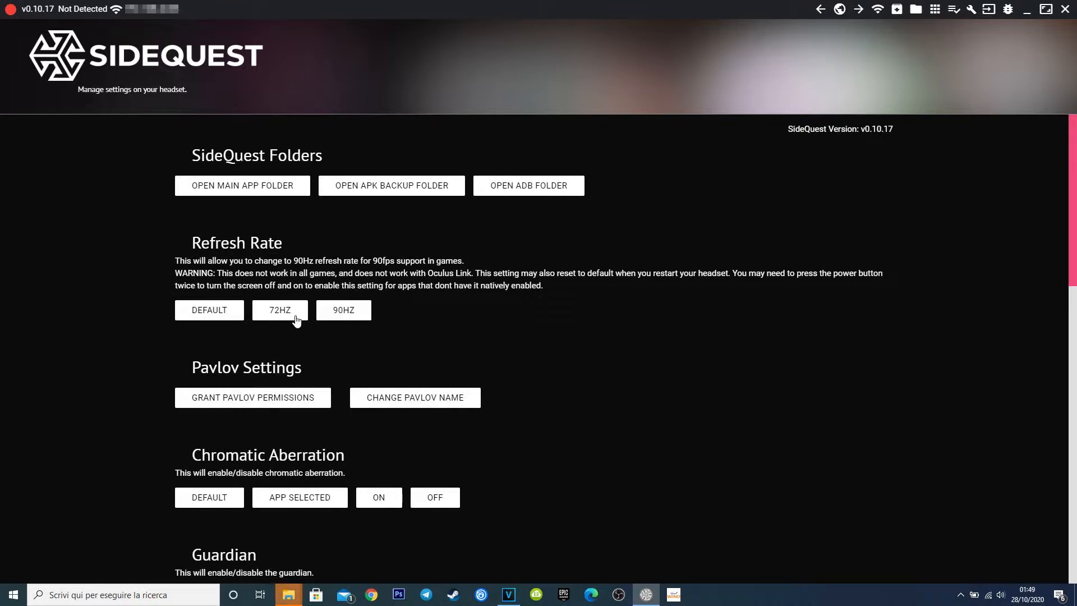
mouse_move(157, 335)
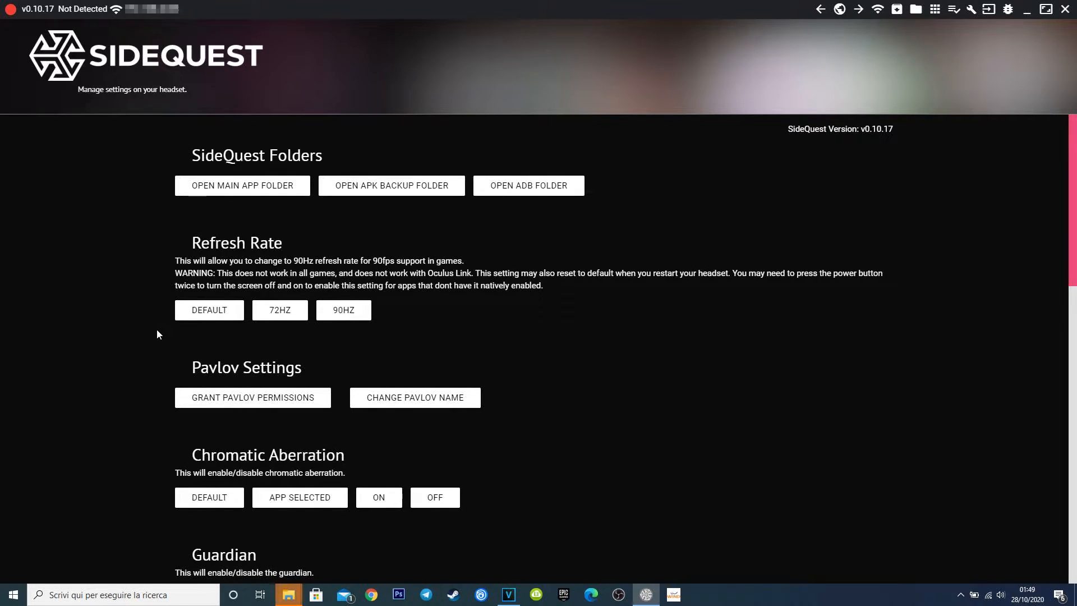
scroll(down, 3)
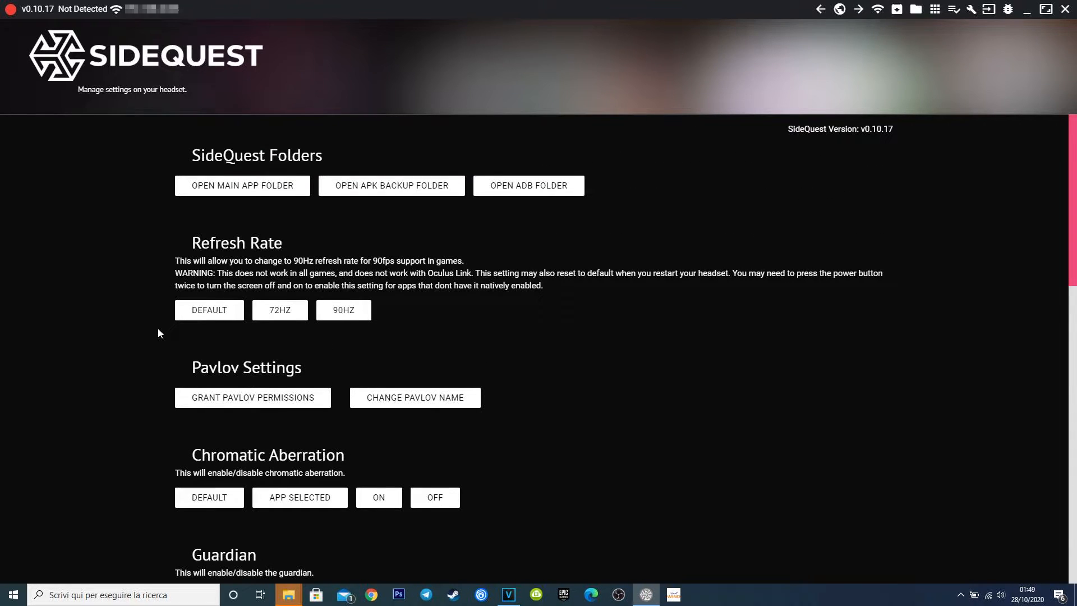
mouse_move(146, 336)
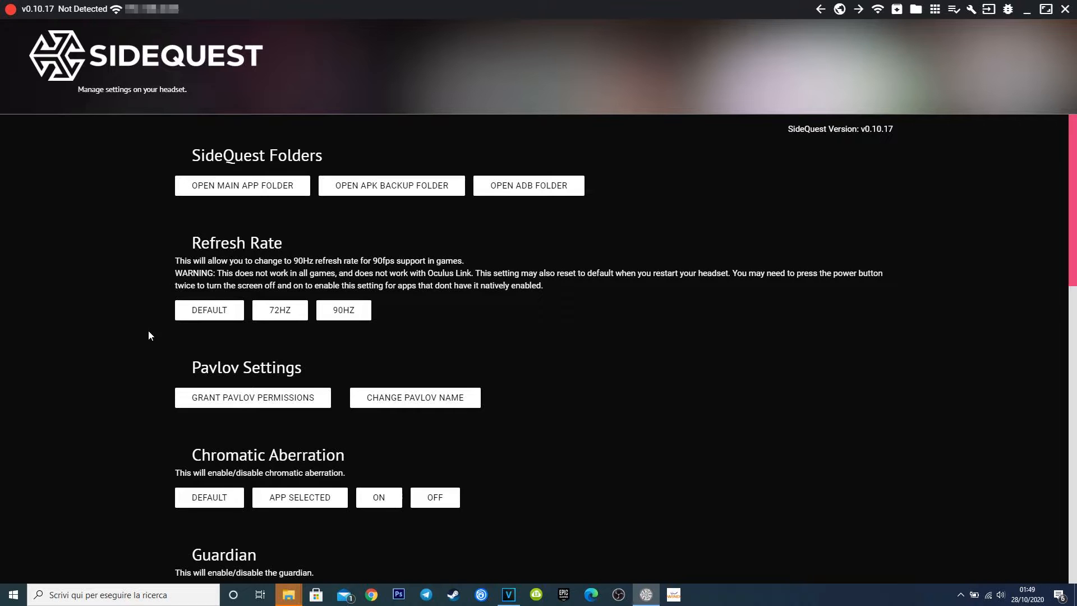
scroll(down, 3)
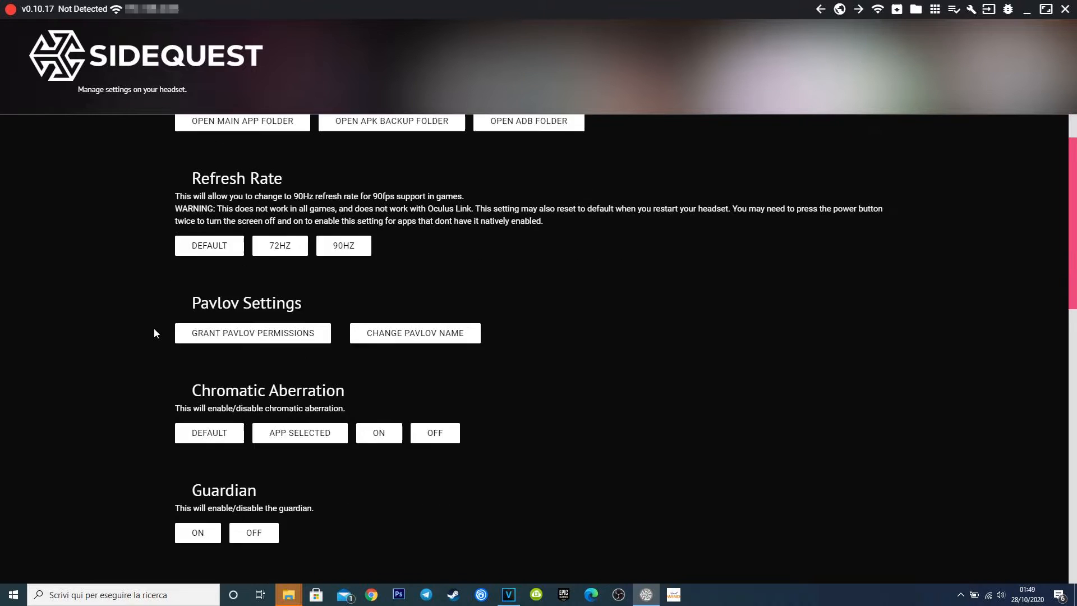
scroll(down, 3)
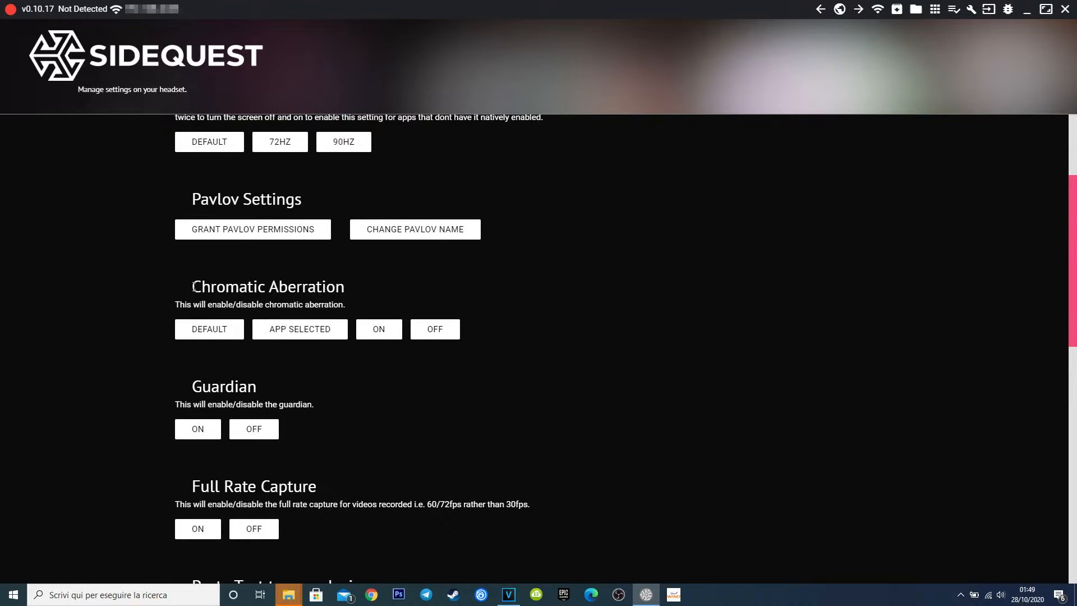
mouse_move(257, 370)
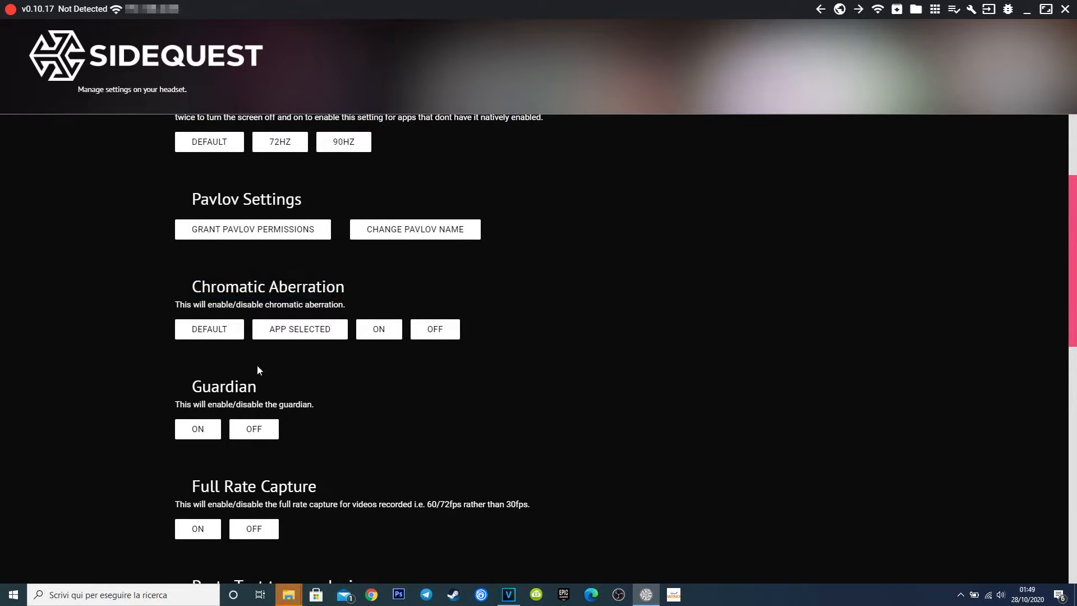
mouse_move(416, 335)
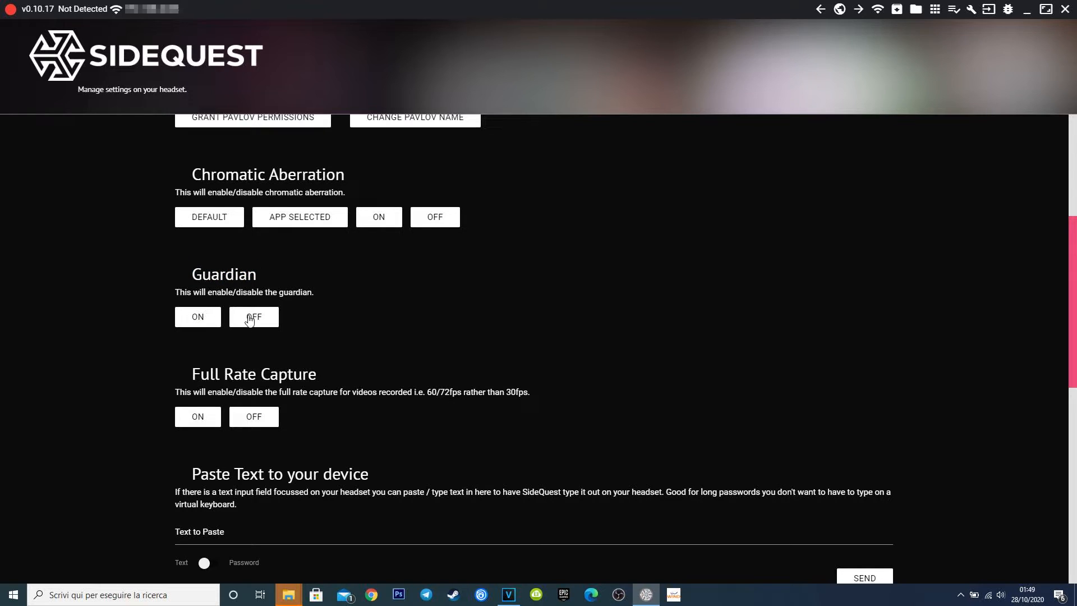
mouse_move(169, 313)
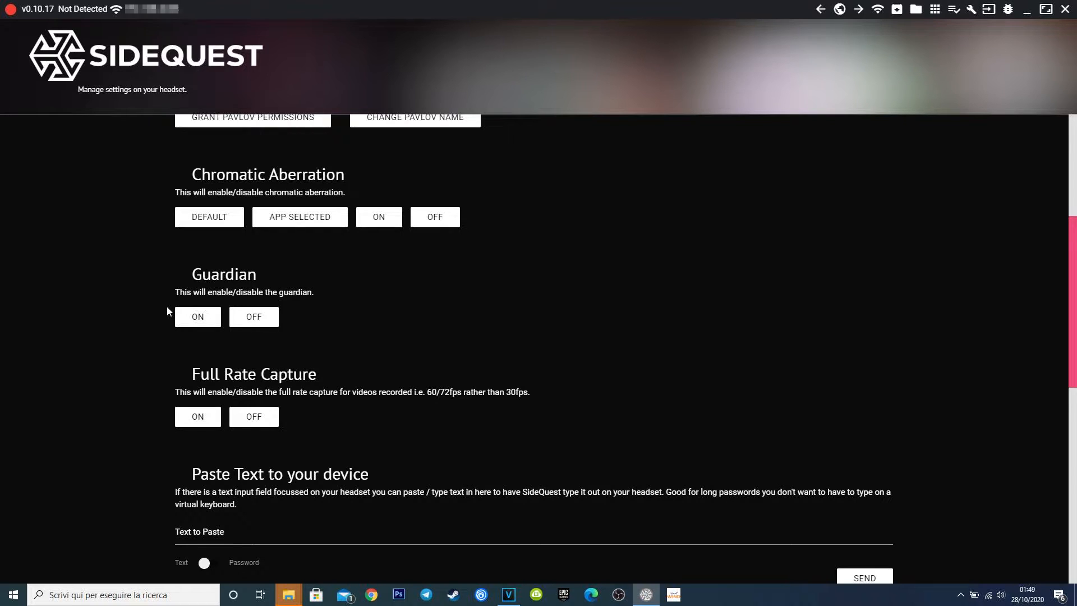
scroll(down, 3)
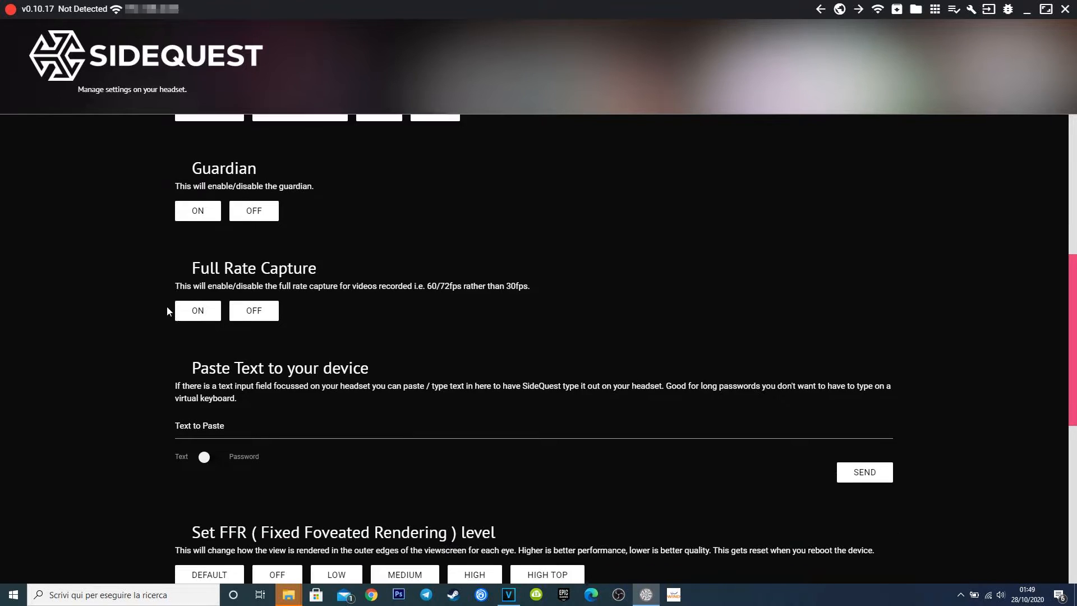
scroll(down, 3)
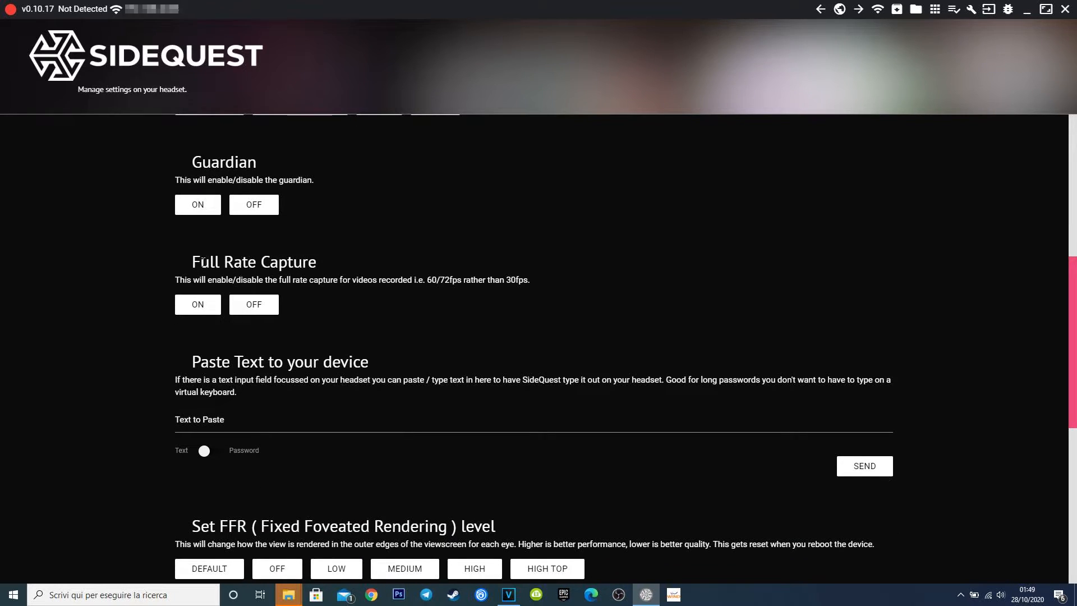
double_click(251, 262)
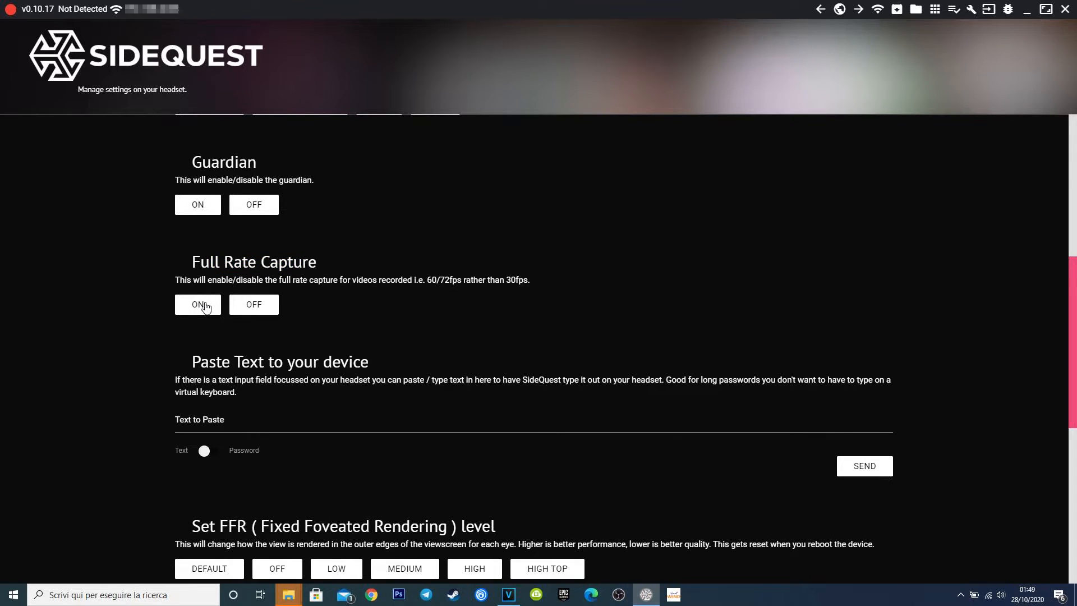
mouse_move(168, 296)
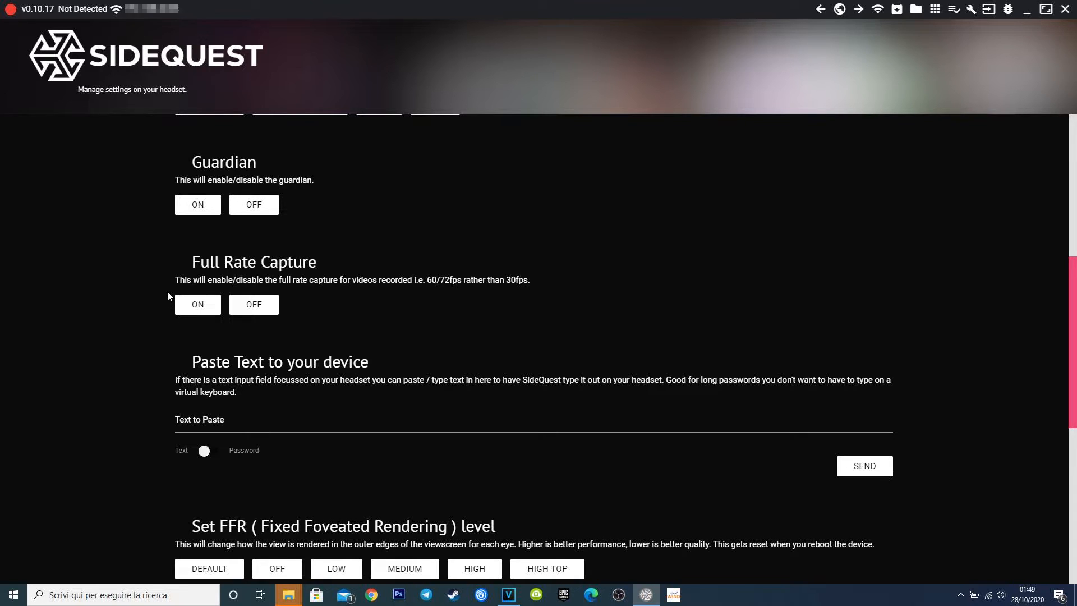
mouse_move(172, 304)
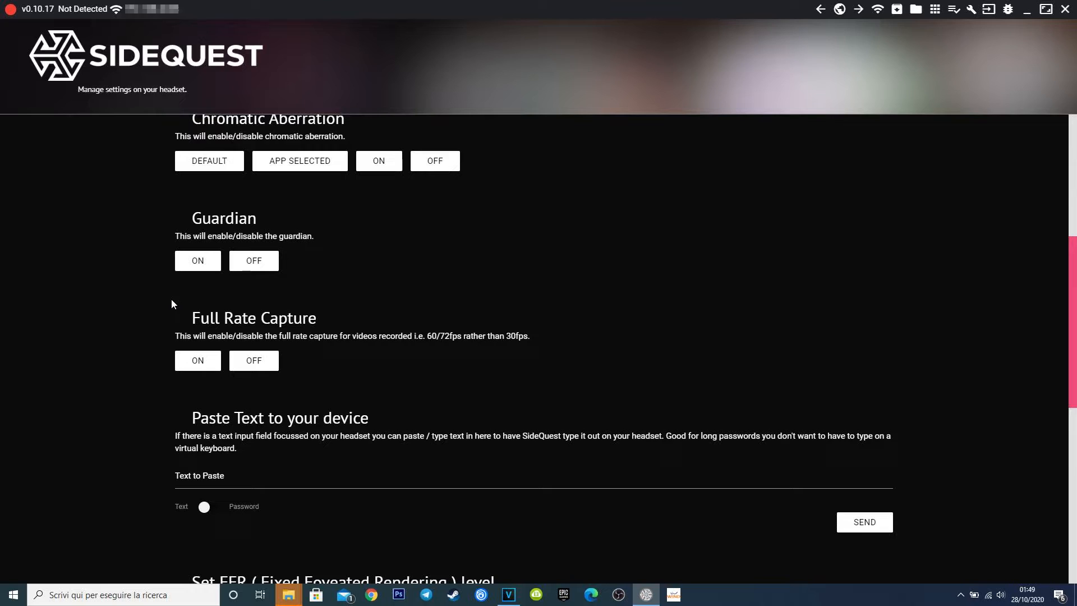
scroll(down, 3)
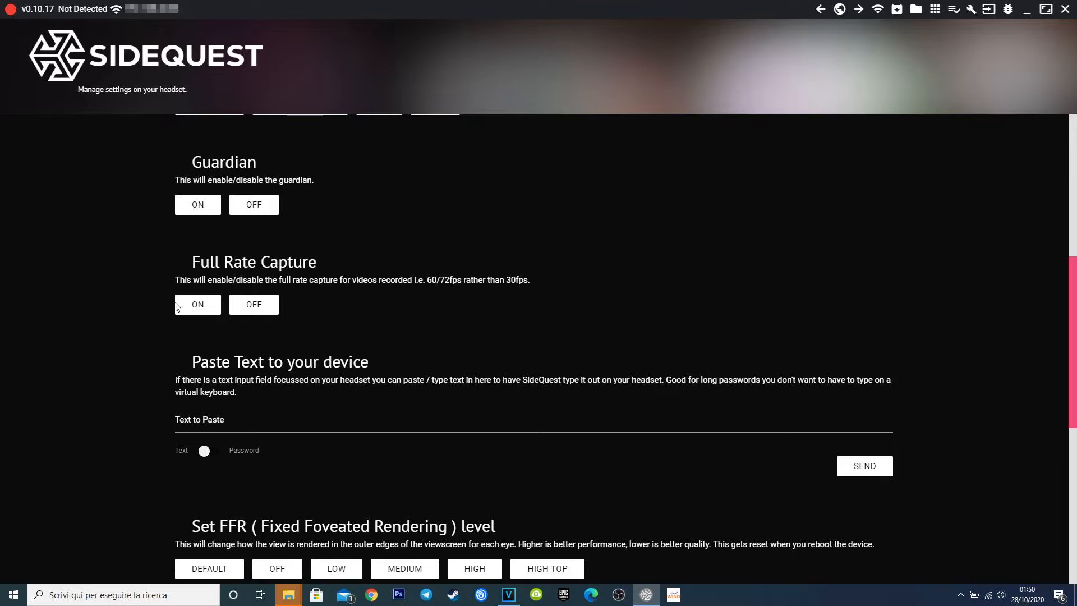
scroll(down, 3)
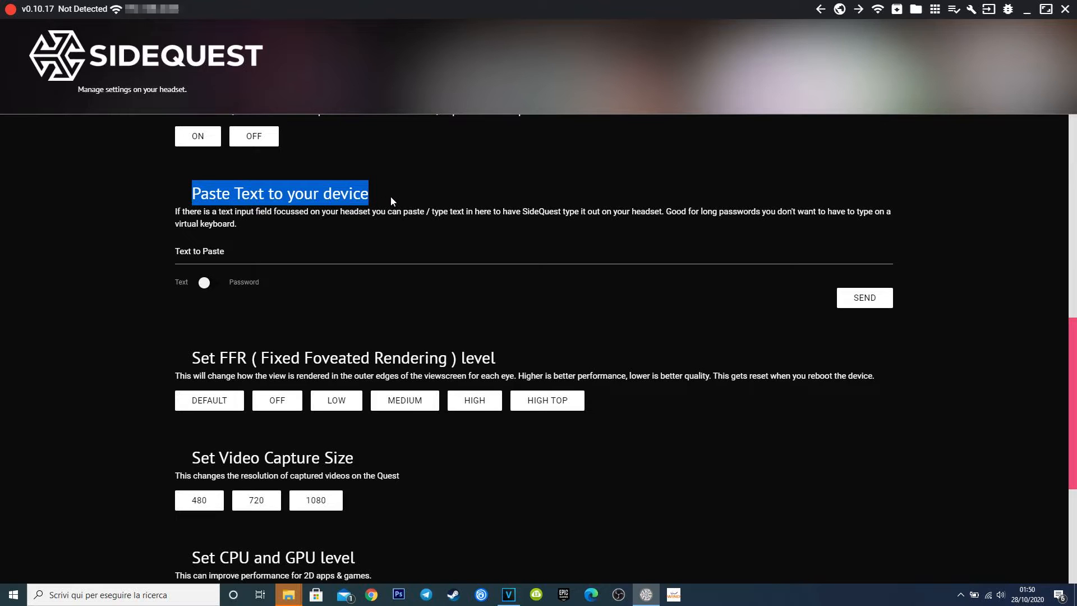
- Enter 'text' in the Paste Text to your device field without sending
click(323, 252)
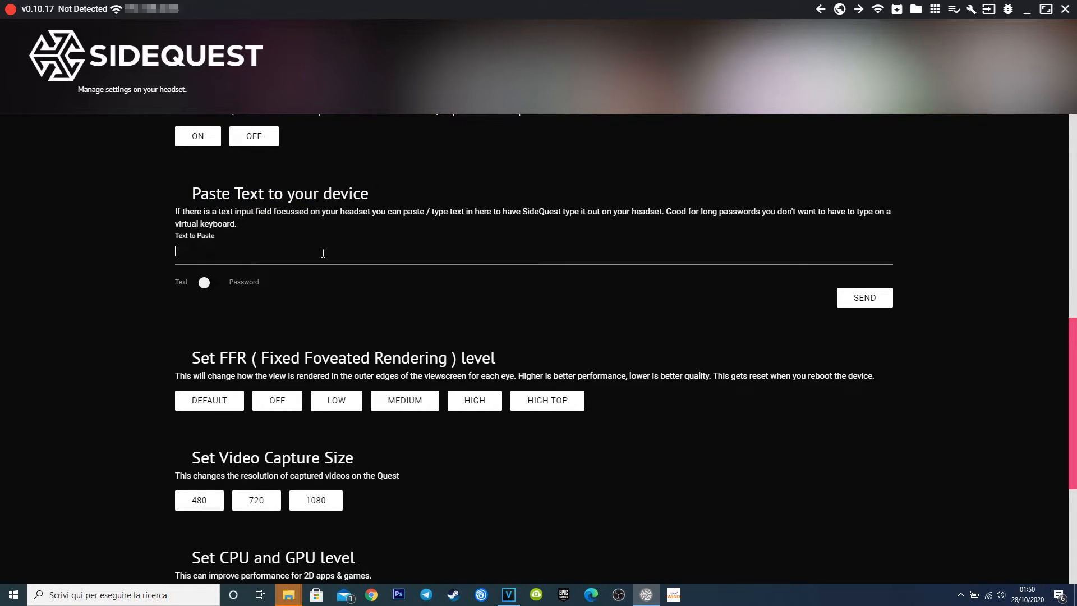
text(text)
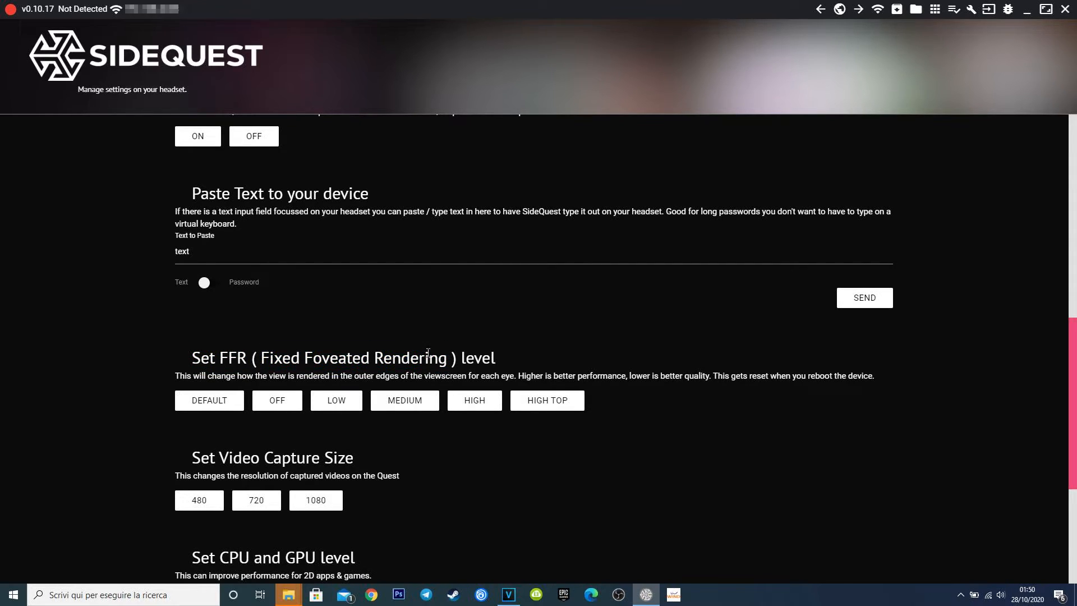
mouse_move(165, 414)
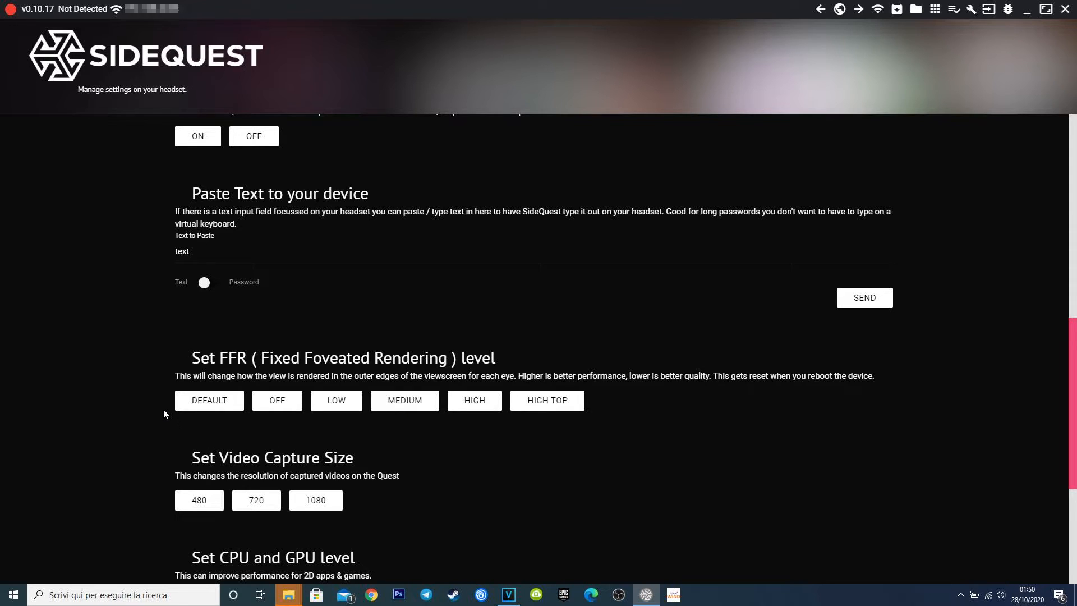
mouse_move(196, 426)
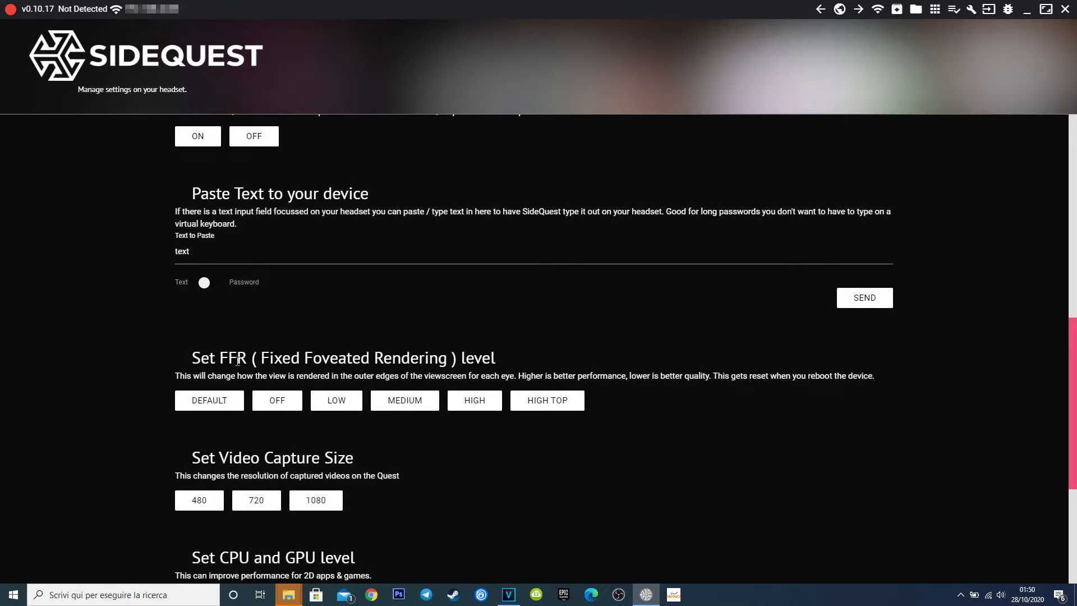
mouse_move(140, 338)
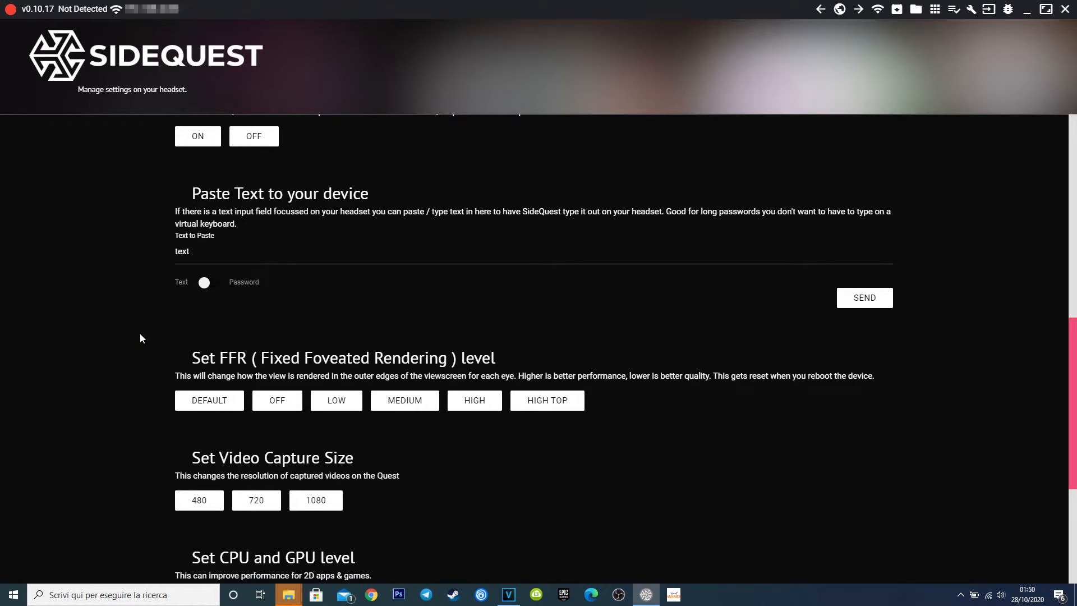
scroll(down, 3)
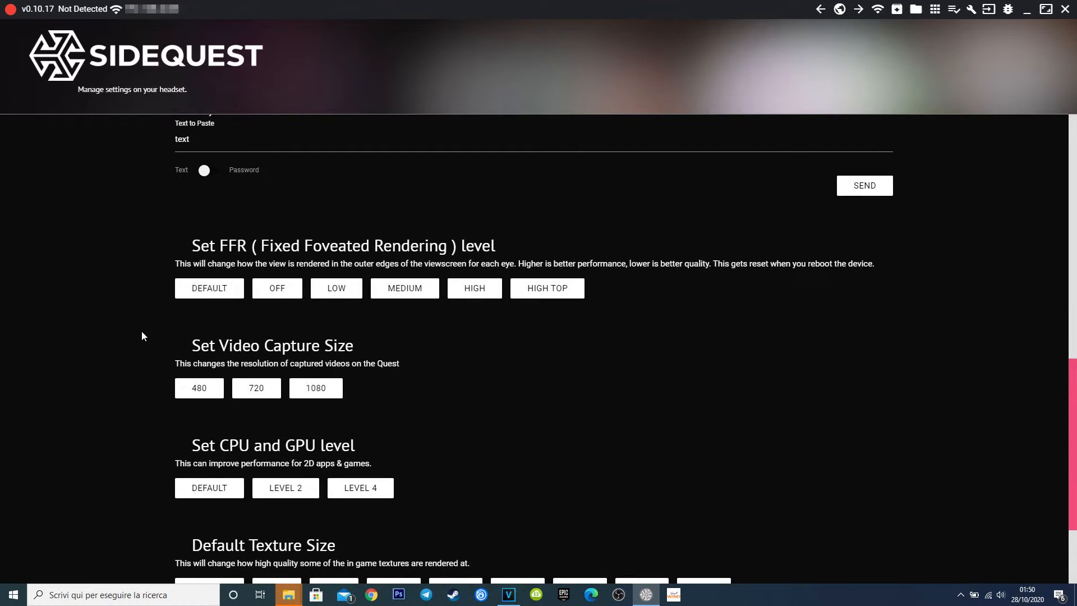
mouse_move(155, 285)
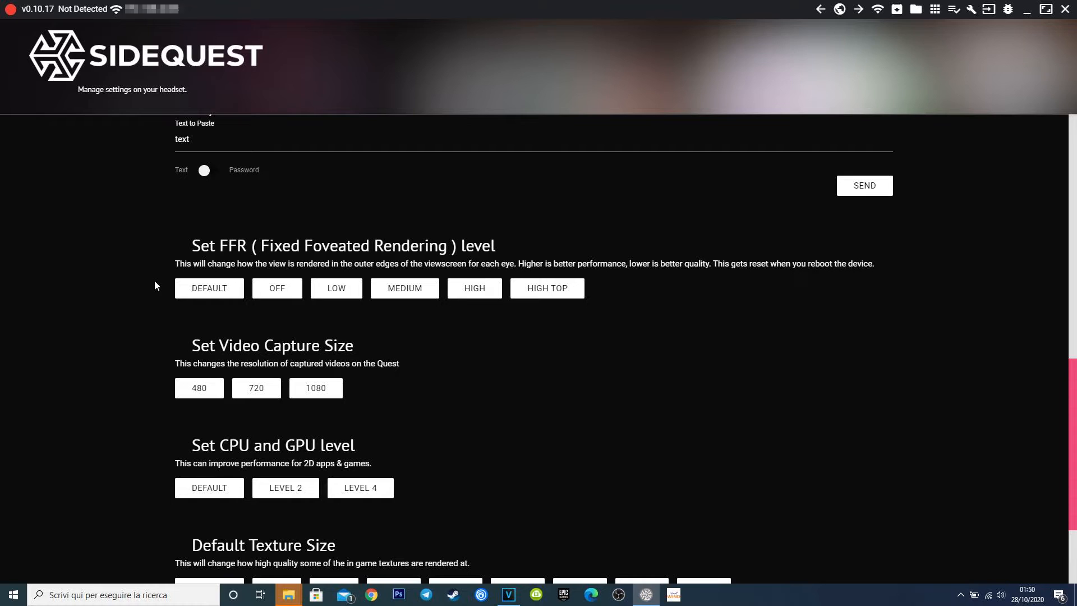
double_click(268, 345)
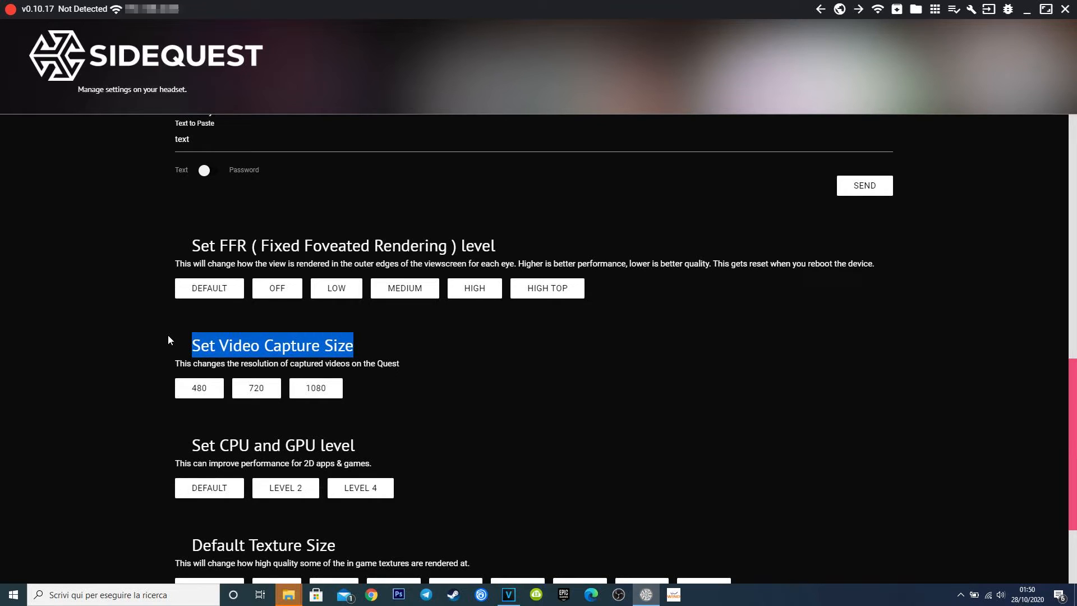
mouse_move(200, 394)
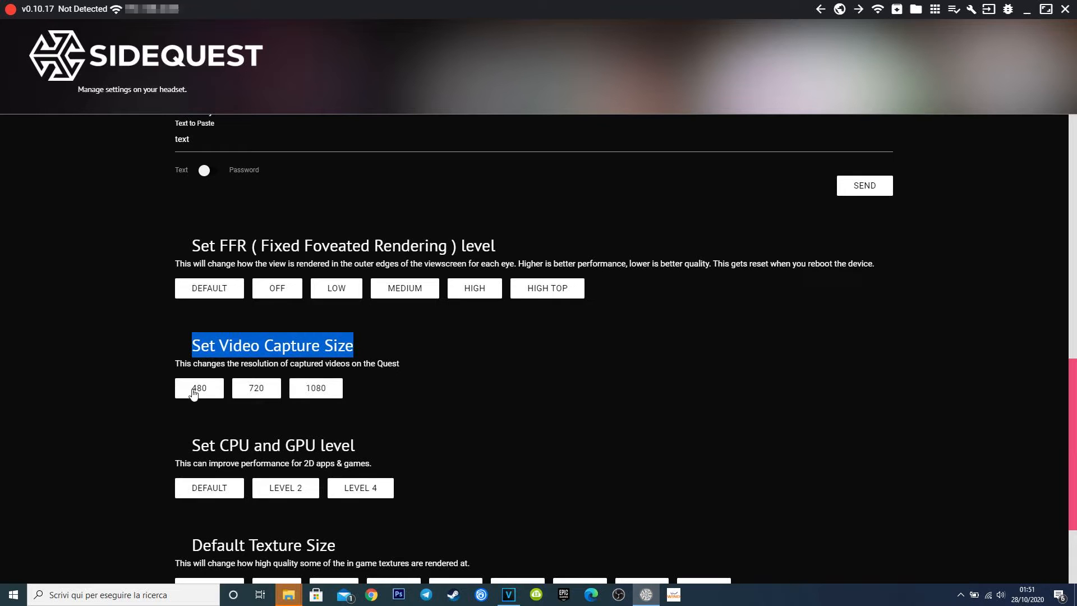
mouse_move(401, 375)
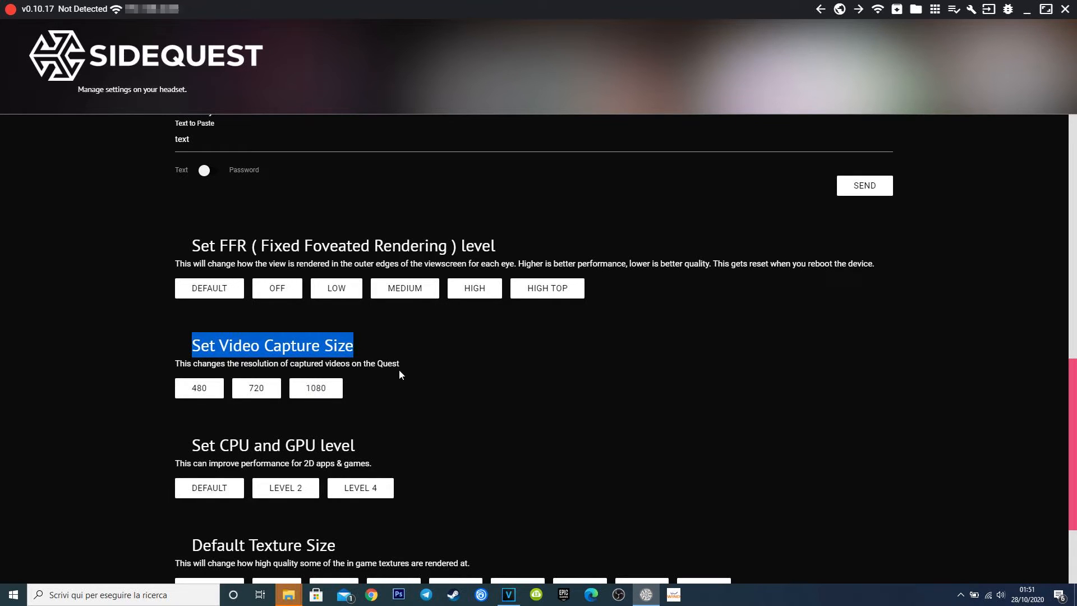
scroll(down, 3)
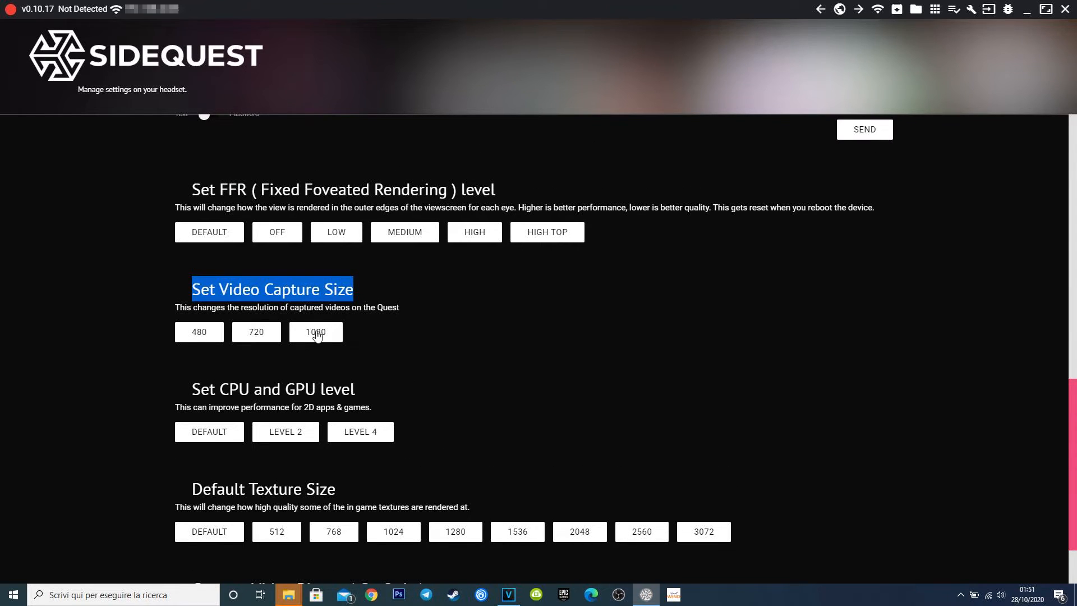
mouse_move(389, 319)
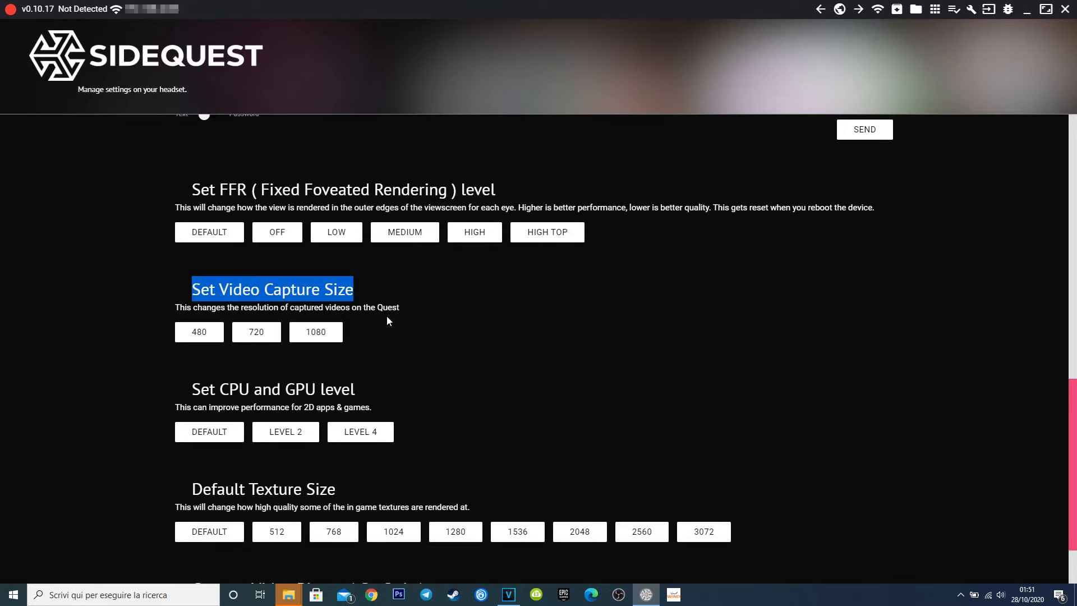
mouse_move(390, 322)
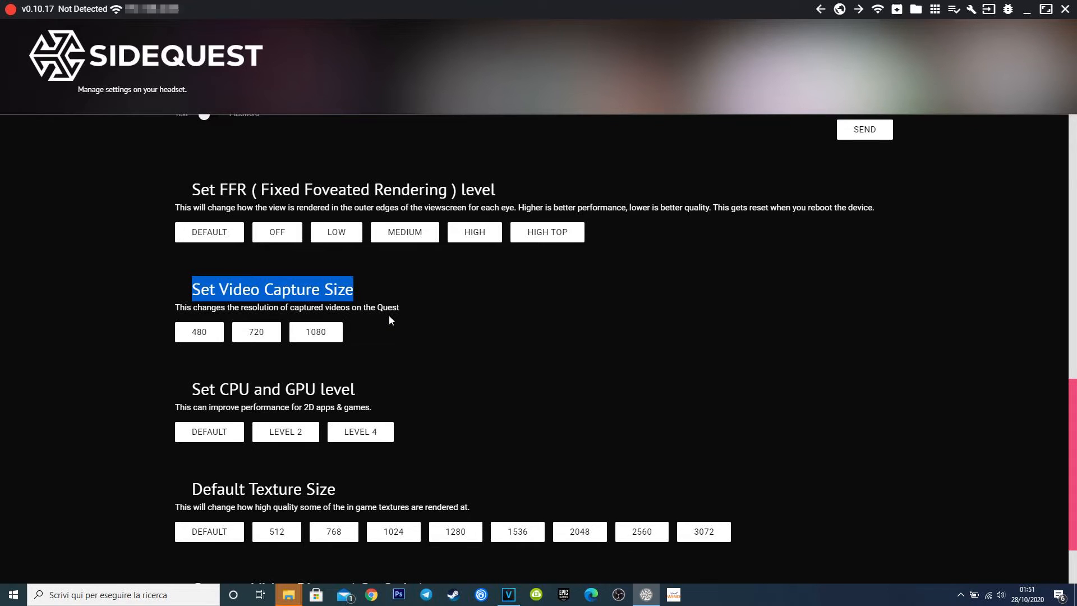
scroll(down, 3)
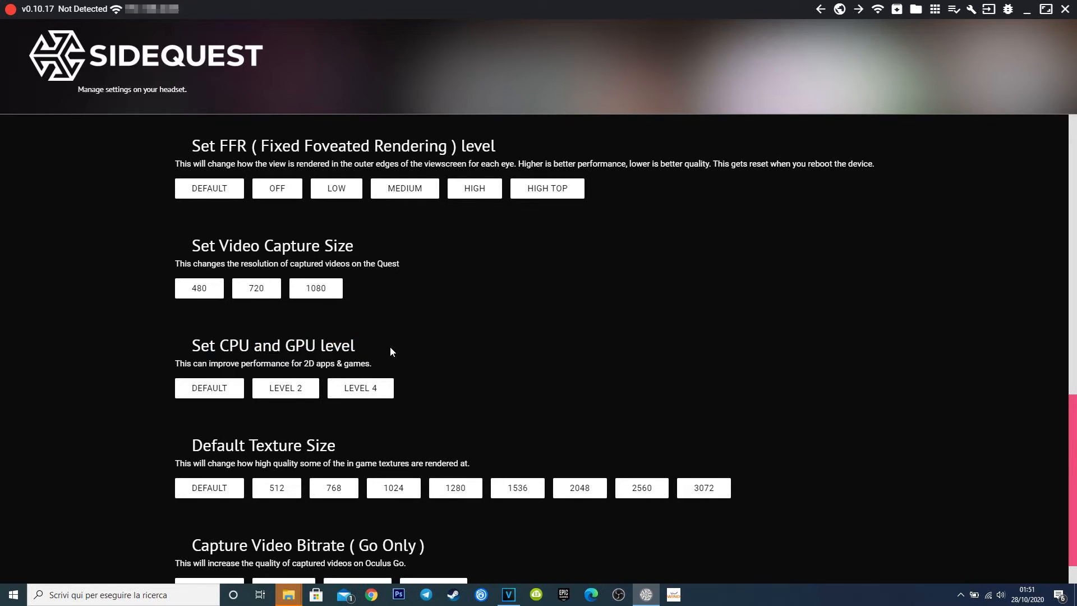
mouse_move(364, 386)
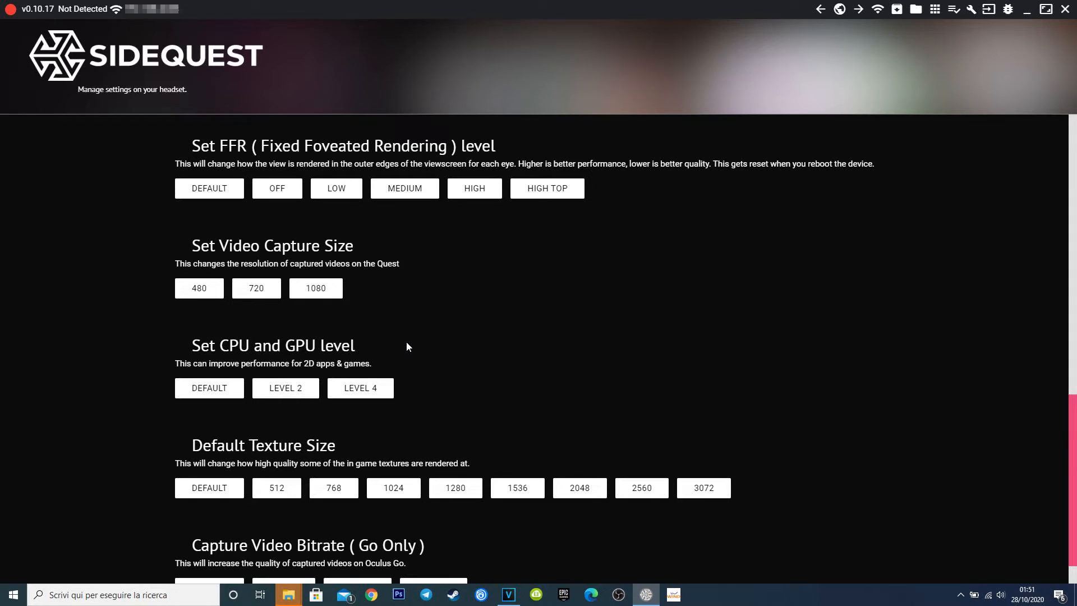
scroll(down, 3)
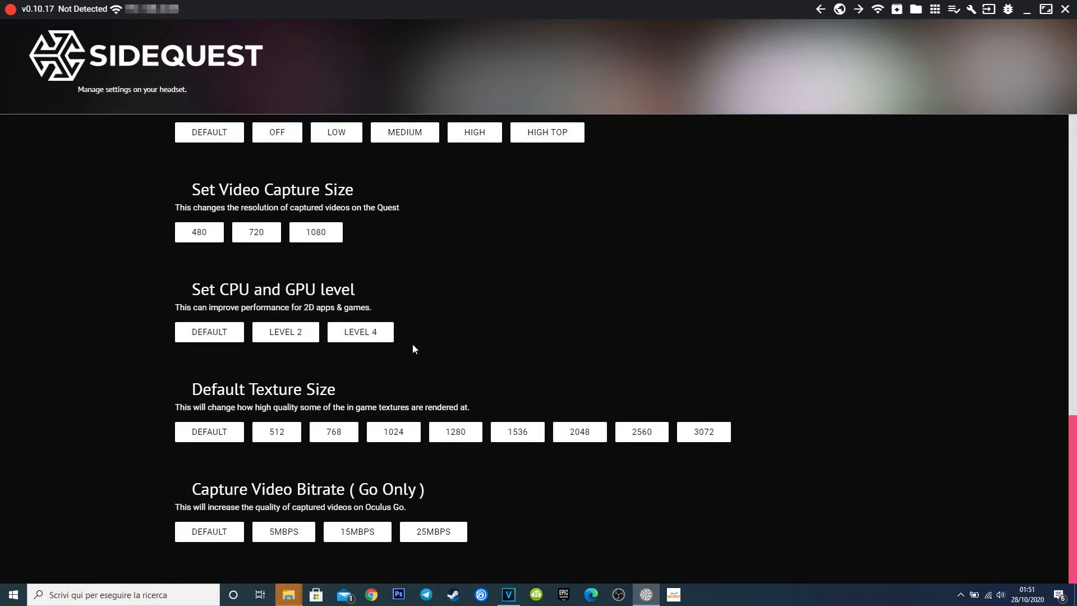
mouse_move(222, 390)
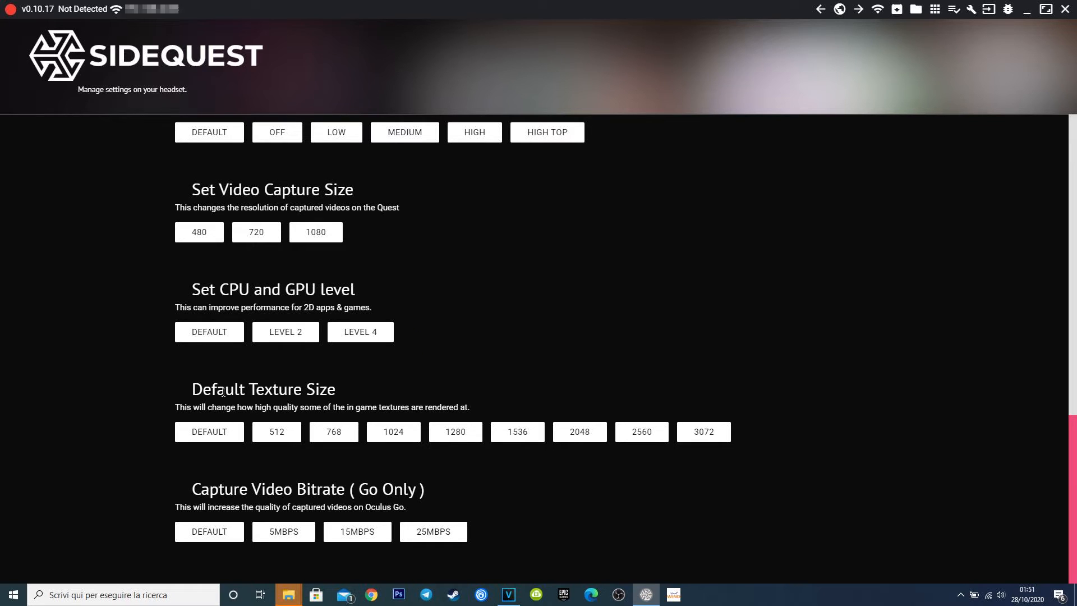
mouse_move(345, 394)
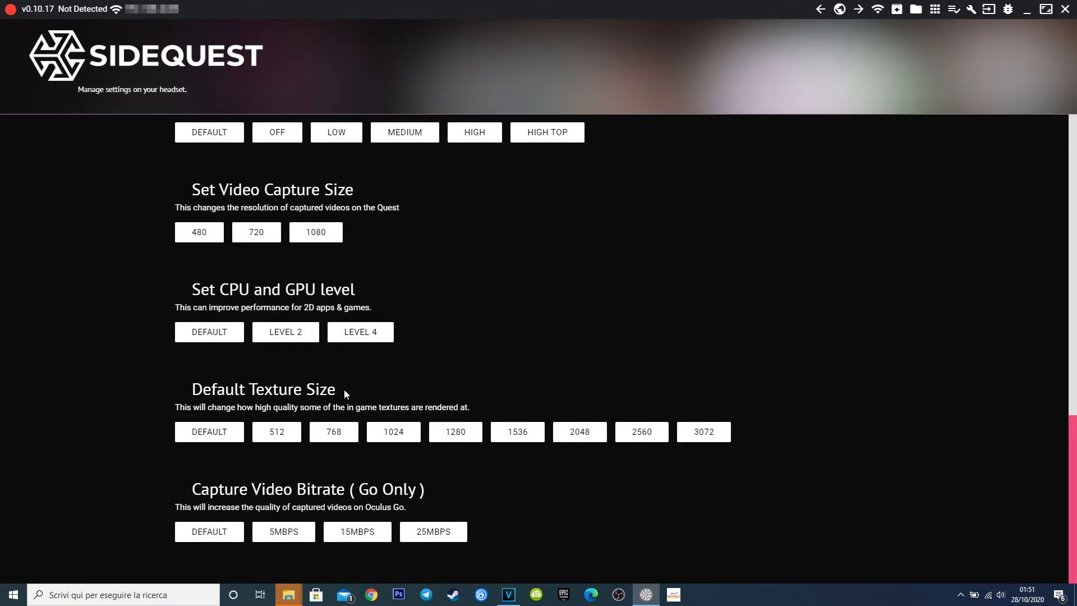
mouse_move(291, 440)
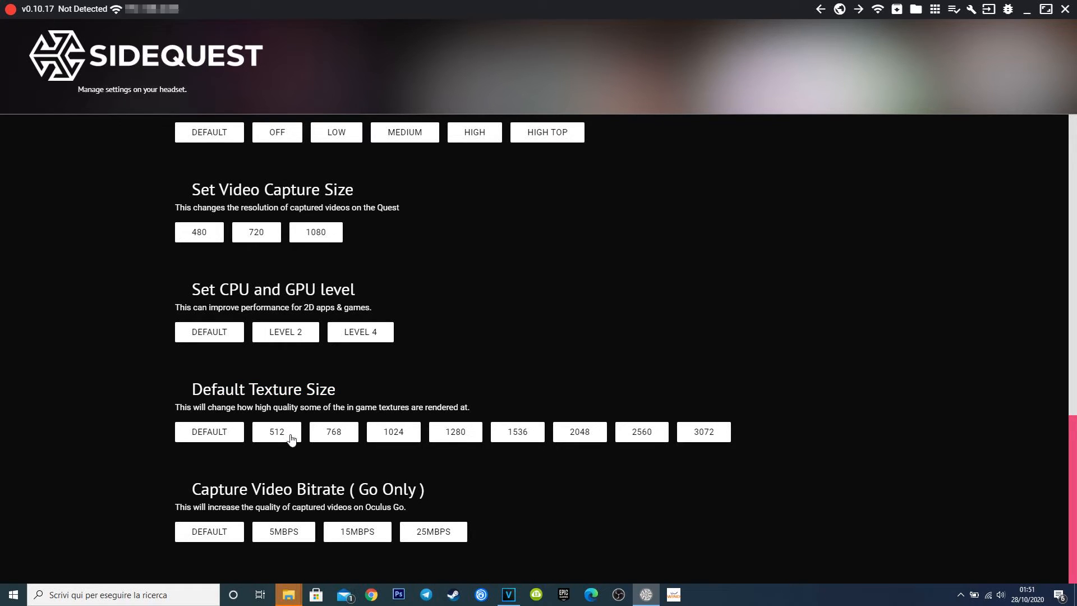
mouse_move(517, 431)
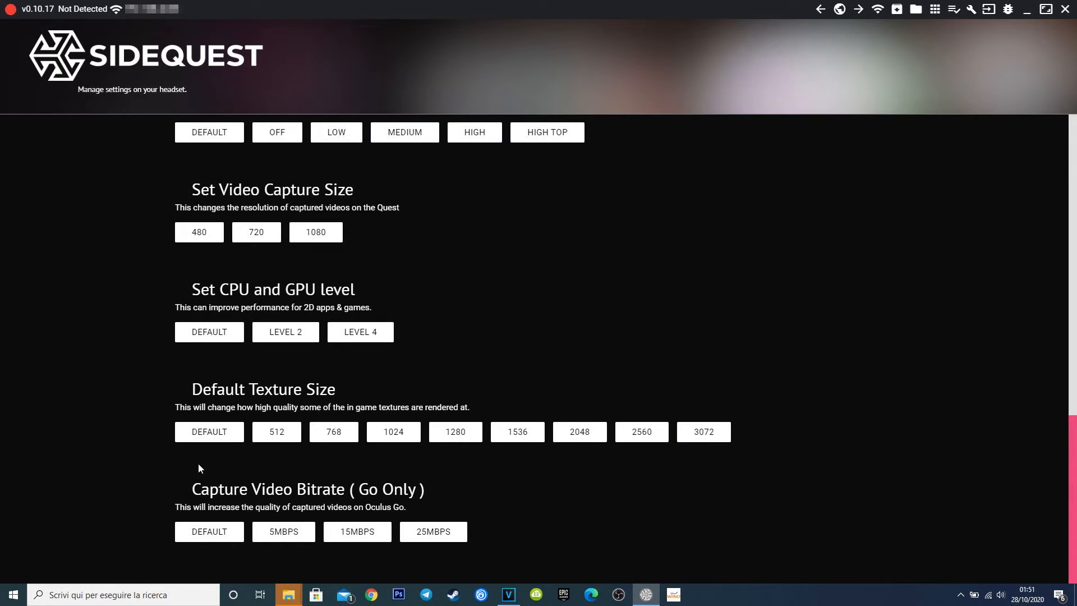
mouse_move(652, 410)
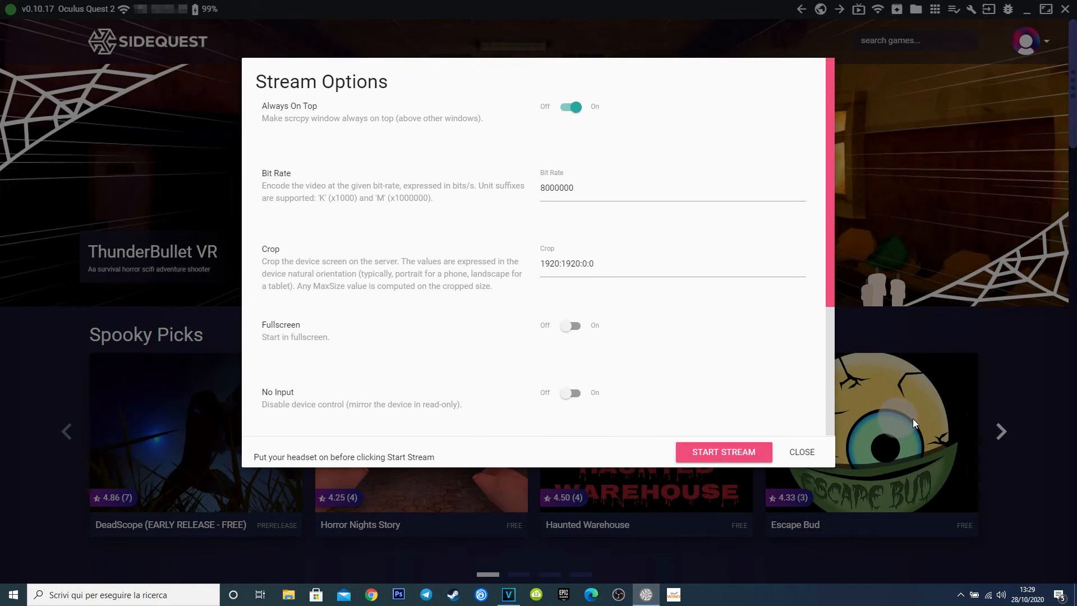
- Start a stream of the Quest 2 view, then close the stream window
scroll(down, 3)
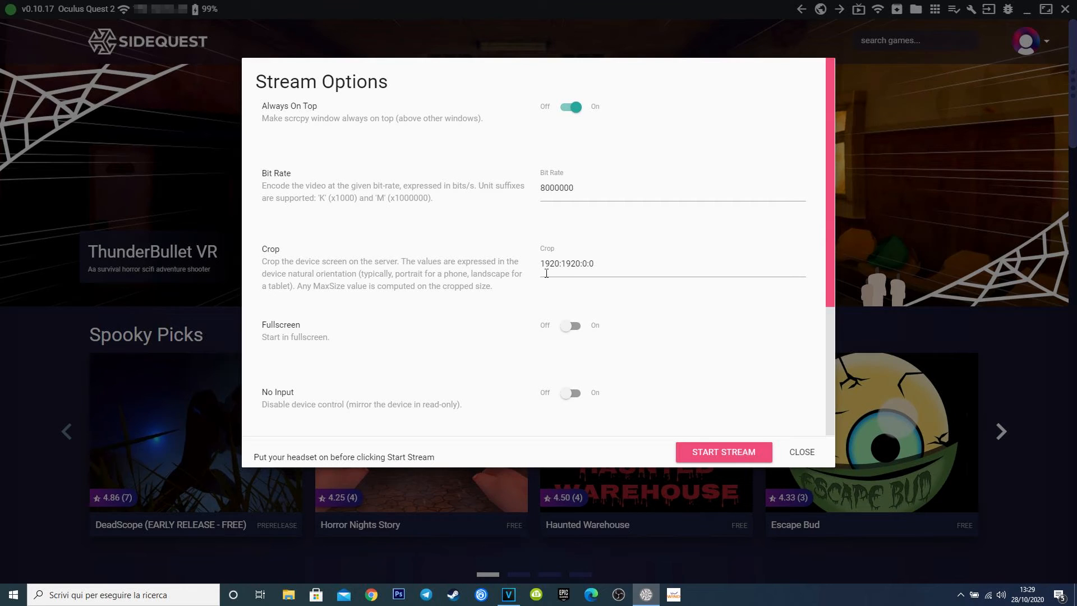
mouse_move(625, 372)
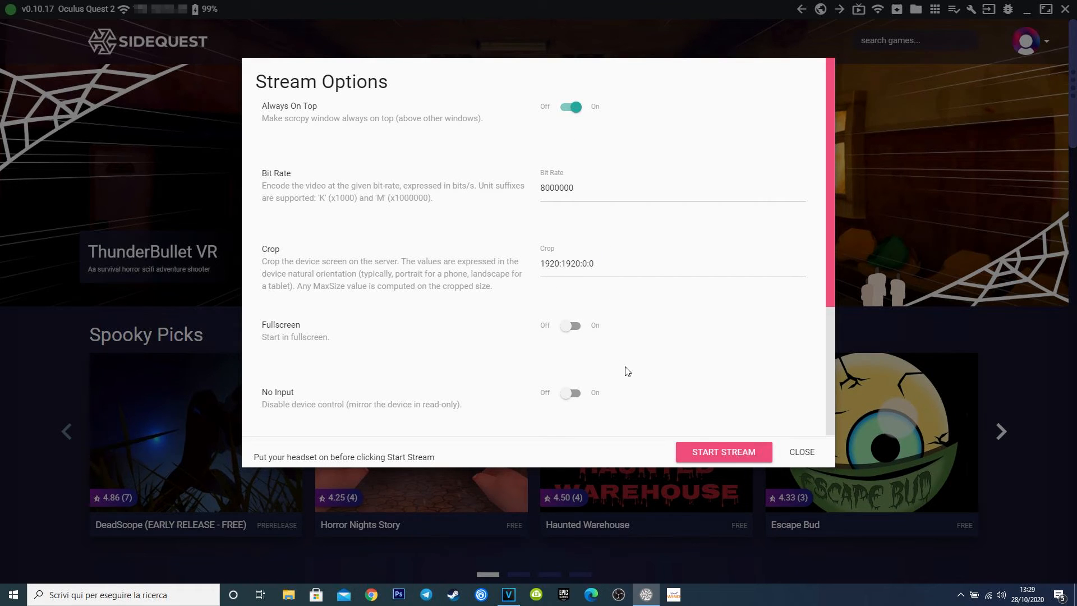
click(801, 452)
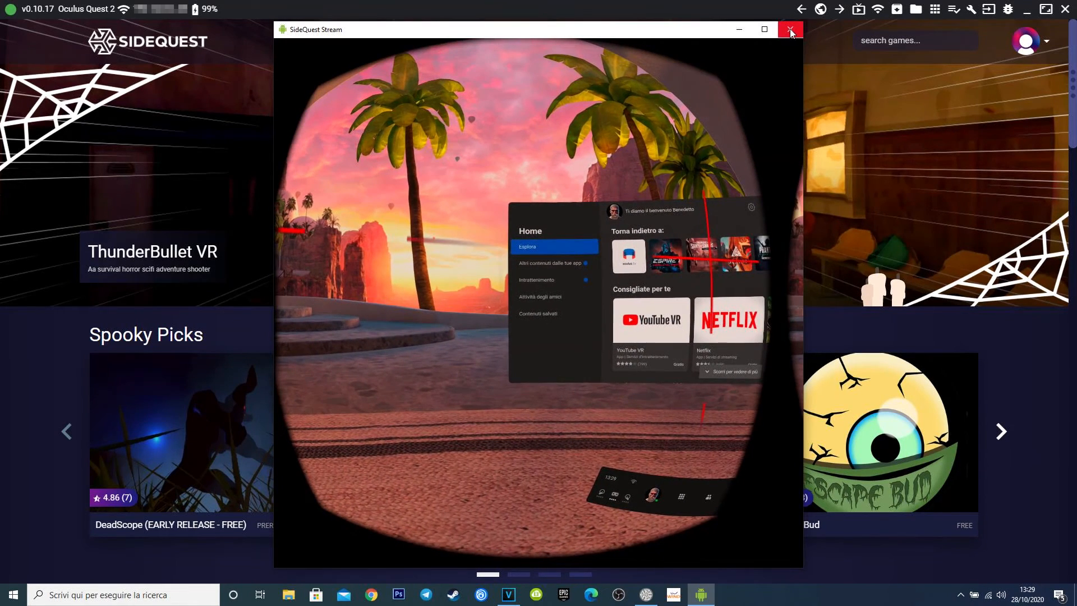
click(790, 30)
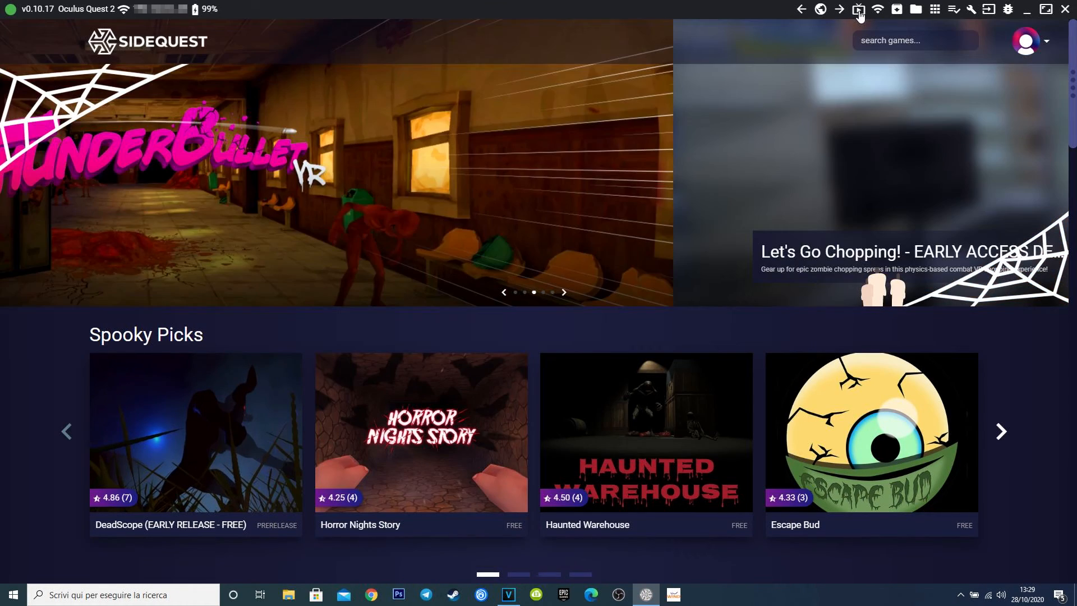
- Change the stream crop to 1080:1080:0:0 and restart the stream
click(857, 9)
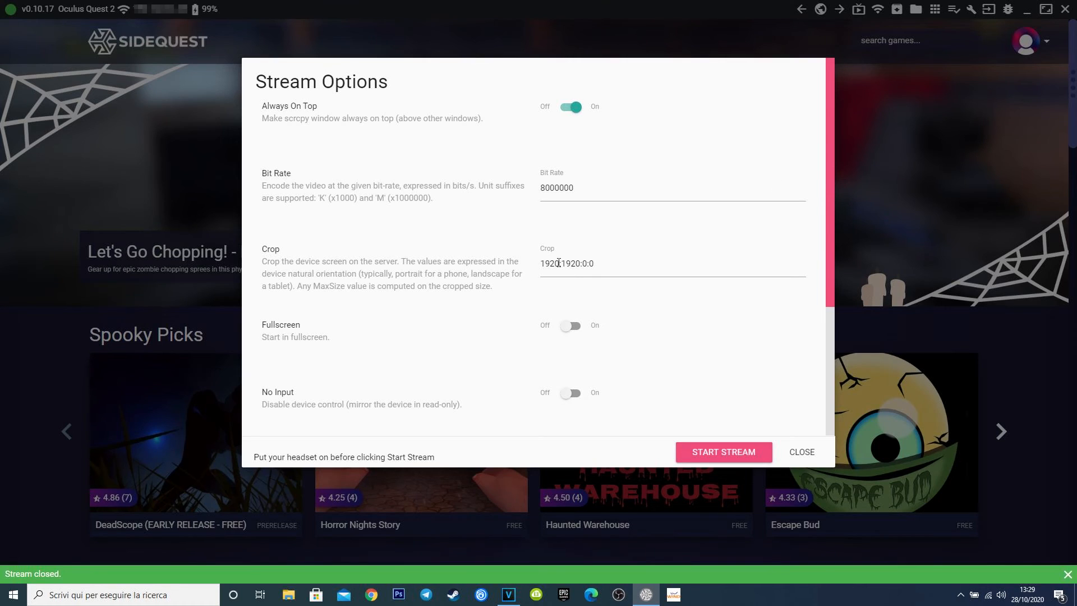
double_click(550, 263)
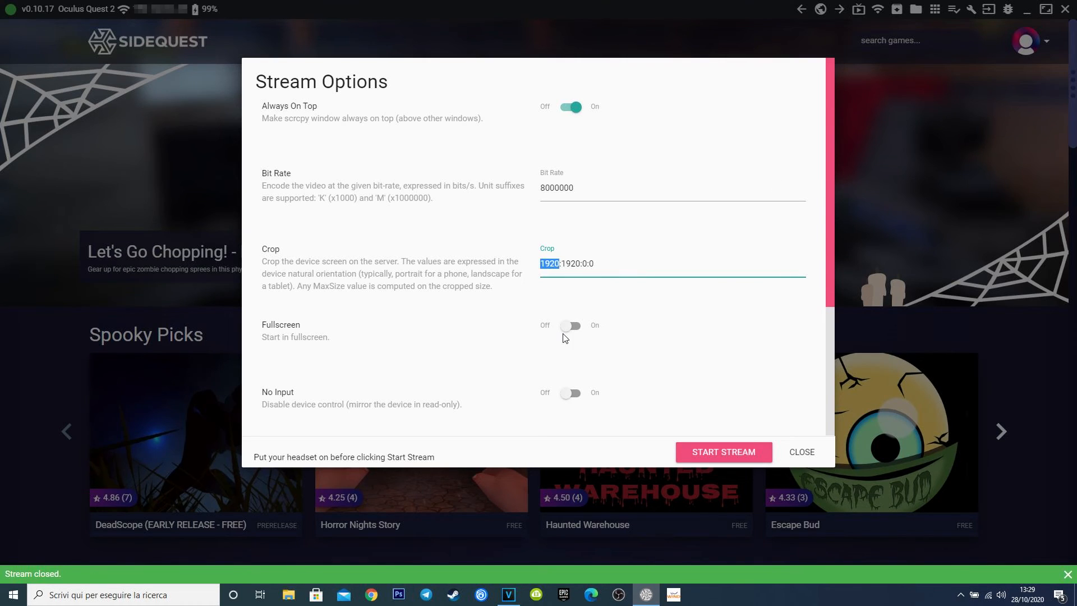
text(1080)
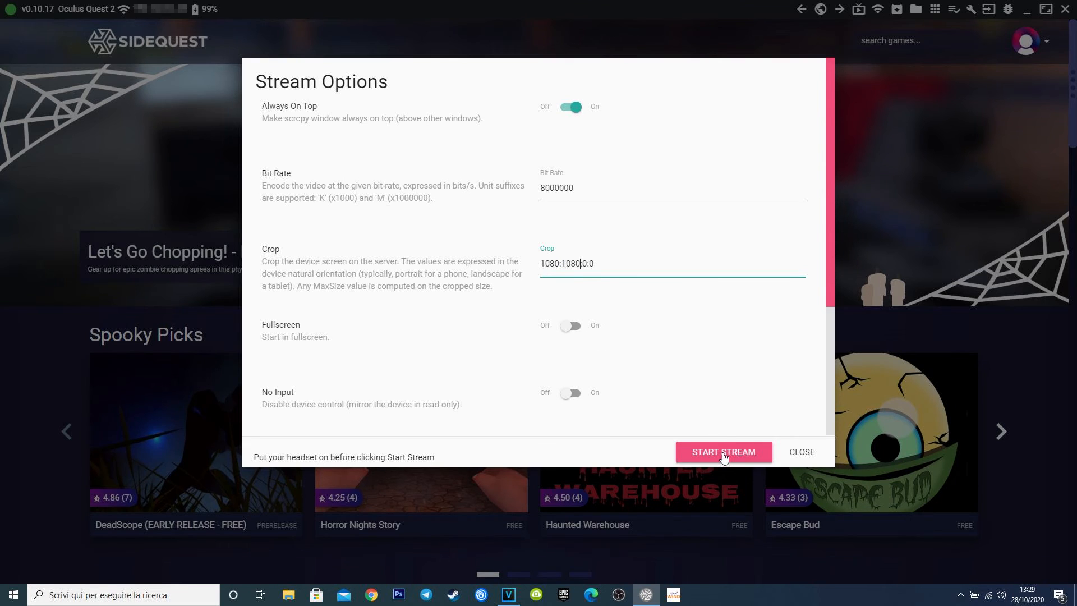
click(801, 452)
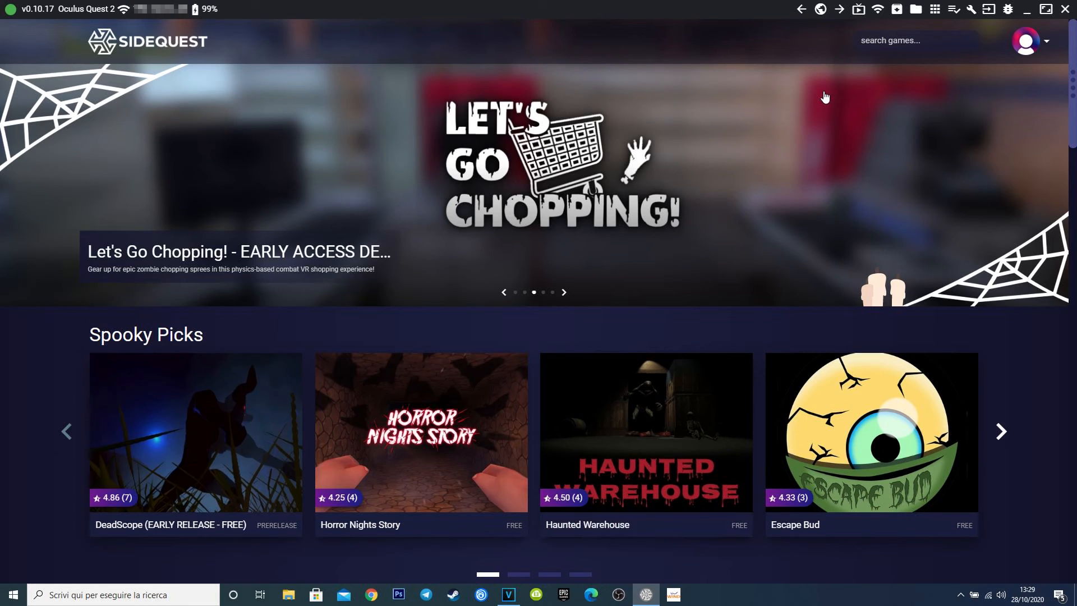